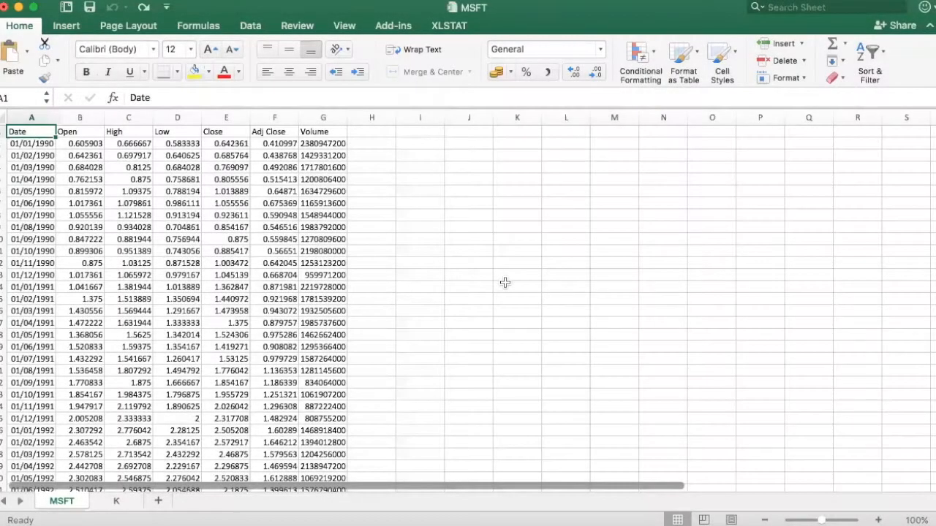
pyautogui.moveTo(474, 278)
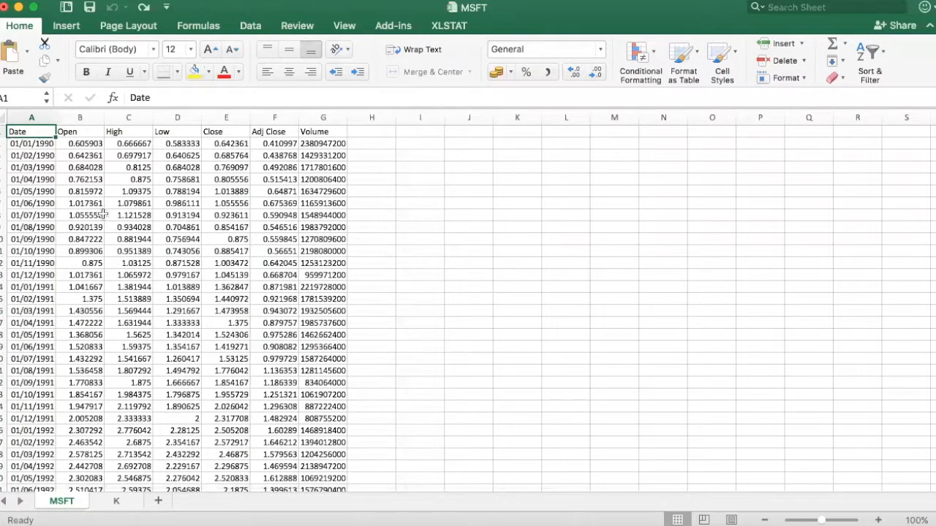
# - Review the Date, Open, High, Low, Close, Adj Close and Volume columns
pyautogui.click(31, 117)
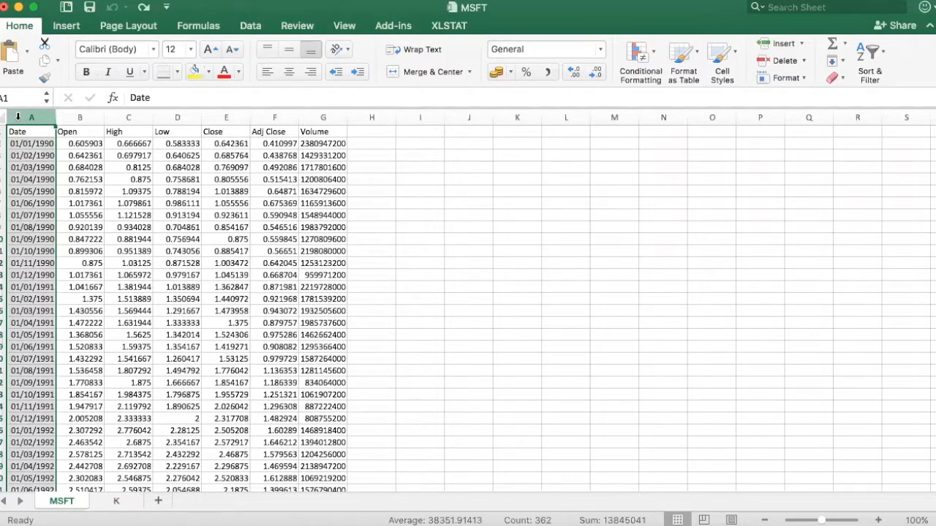
pyautogui.click(79, 117)
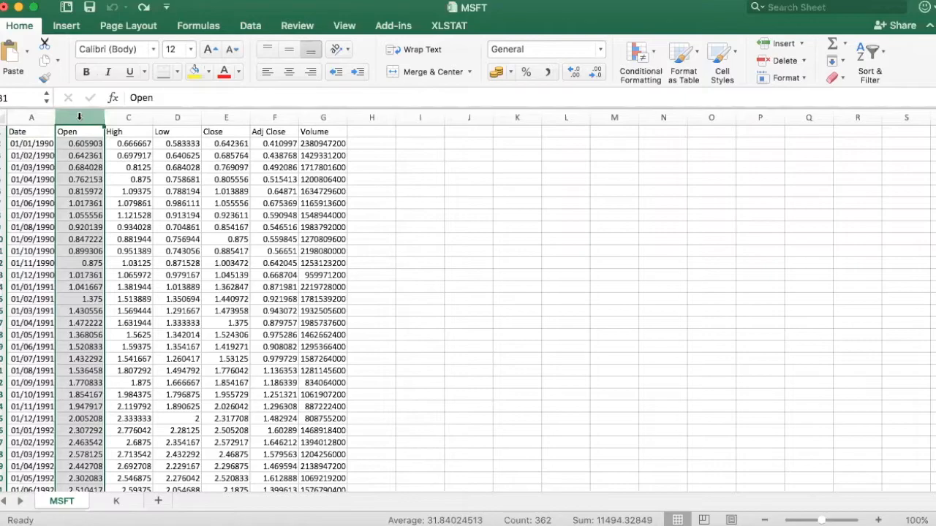
pyautogui.click(128, 117)
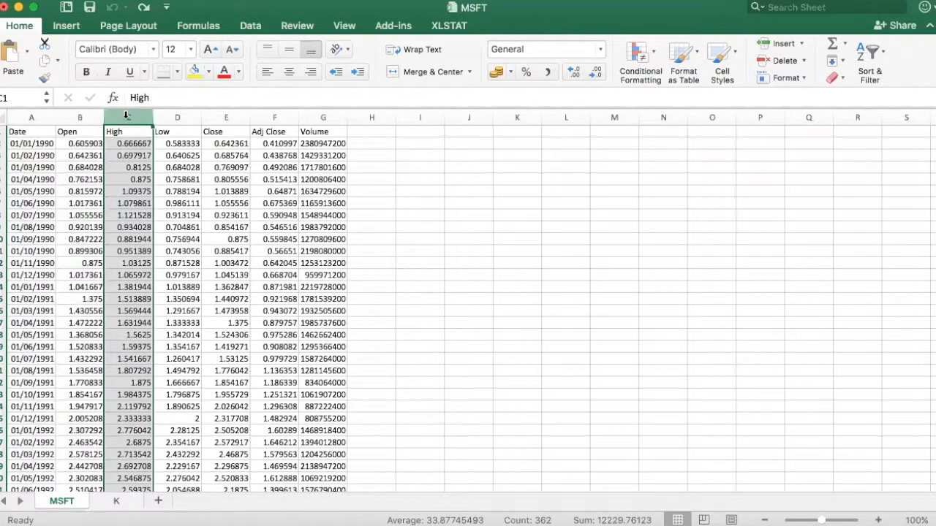
pyautogui.click(177, 117)
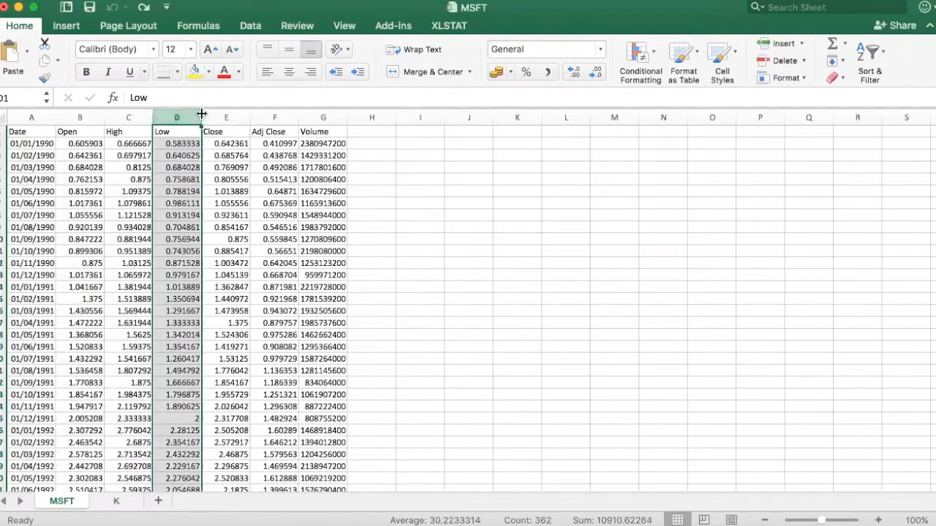
pyautogui.click(225, 117)
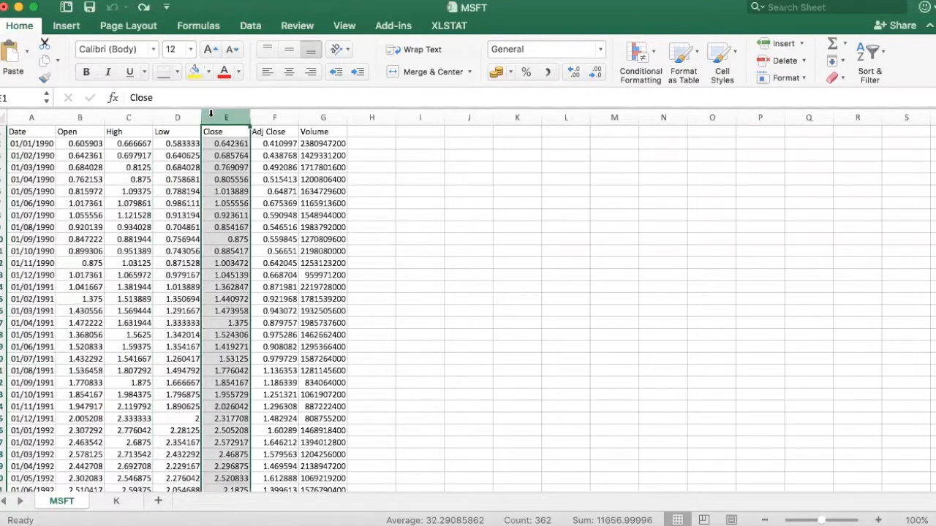
pyautogui.click(275, 116)
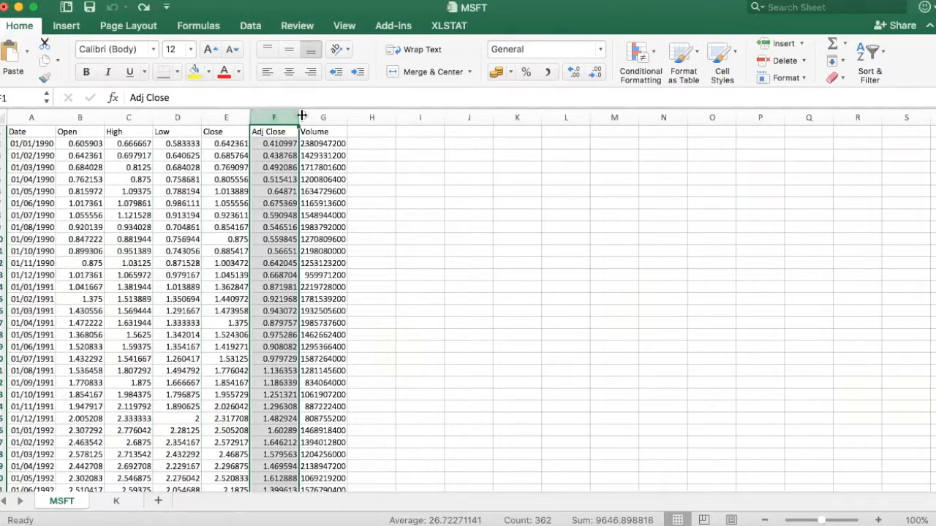
pyautogui.click(323, 117)
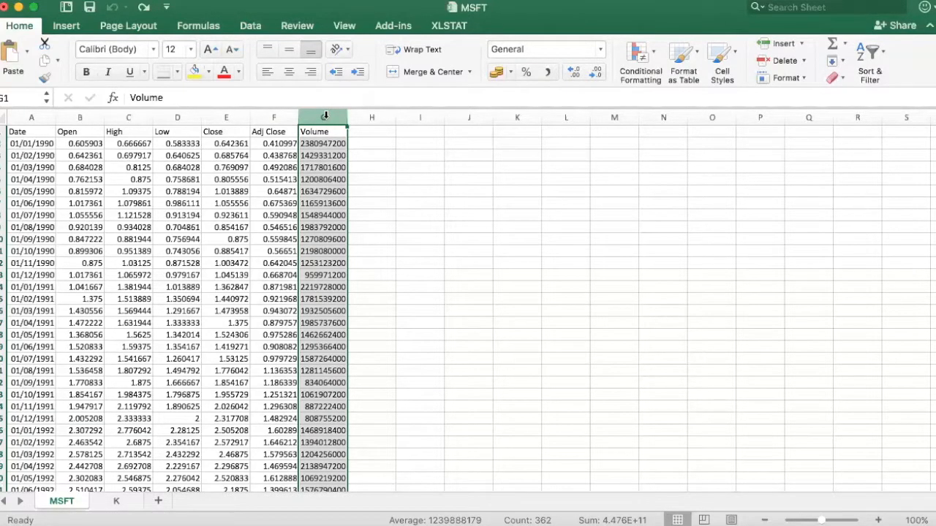
pyautogui.click(273, 117)
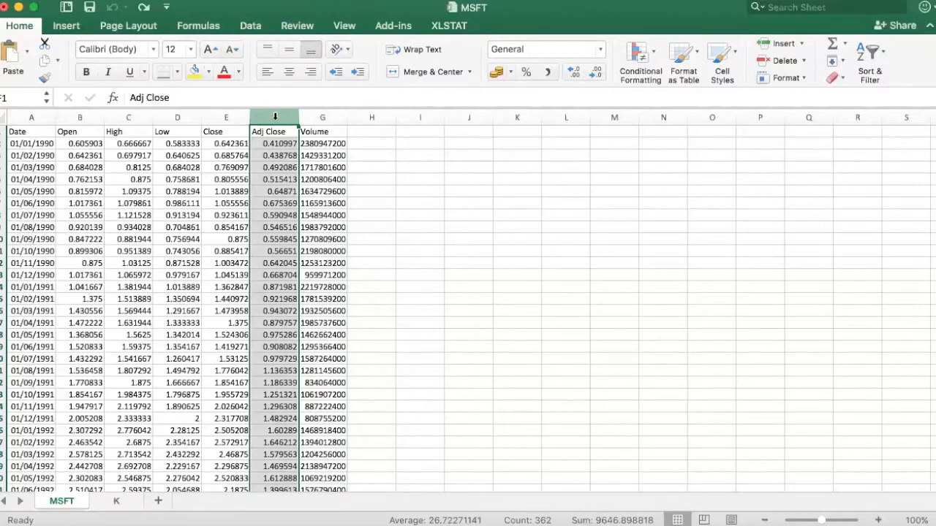
# - Delete the Open through Close columns, then delete the Volume column
pyautogui.click(226, 117)
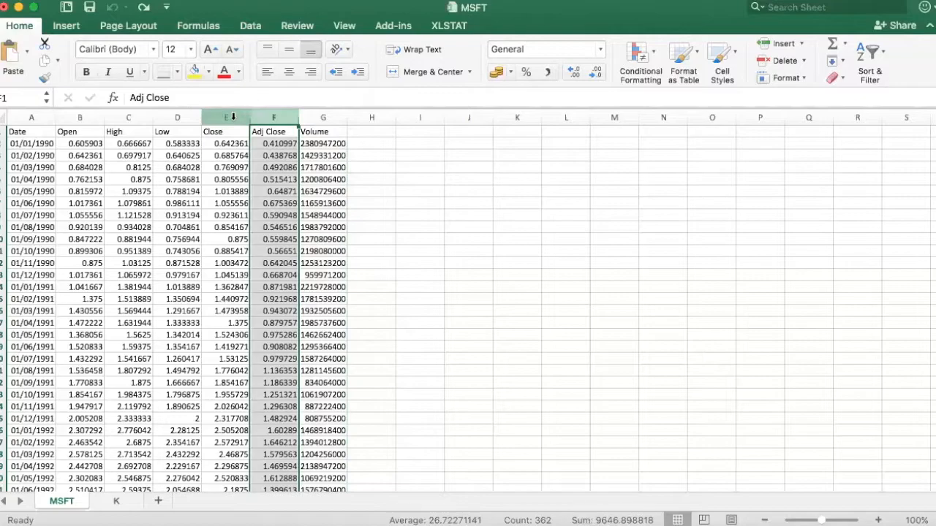
pyautogui.click(225, 117)
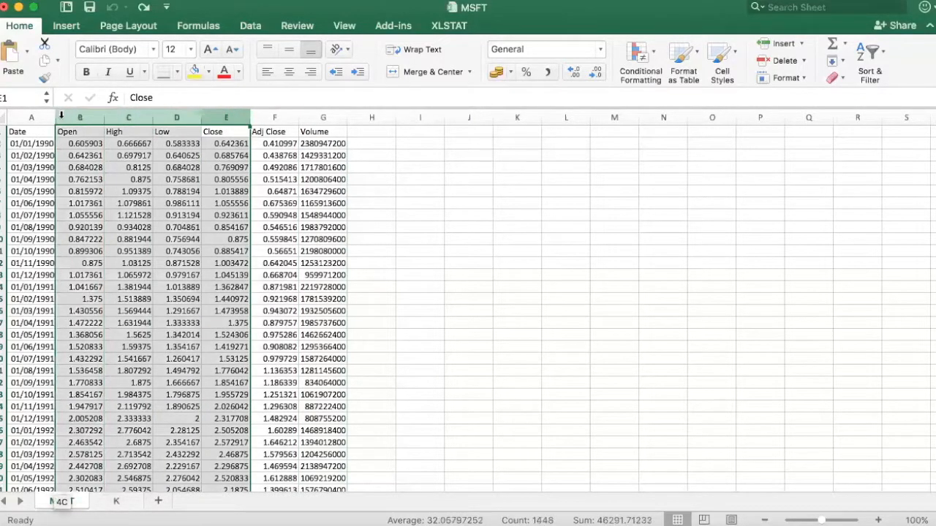
pyautogui.rightClick(80, 117)
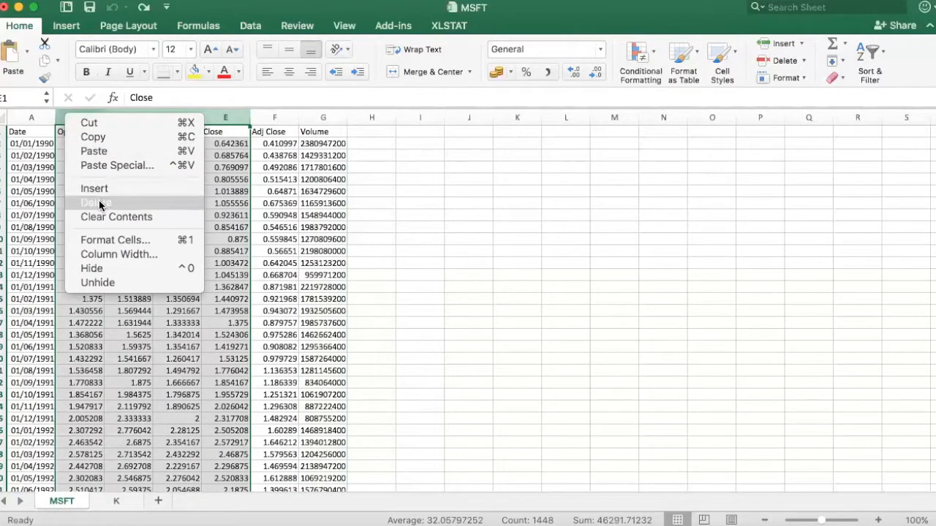
pyautogui.click(95, 203)
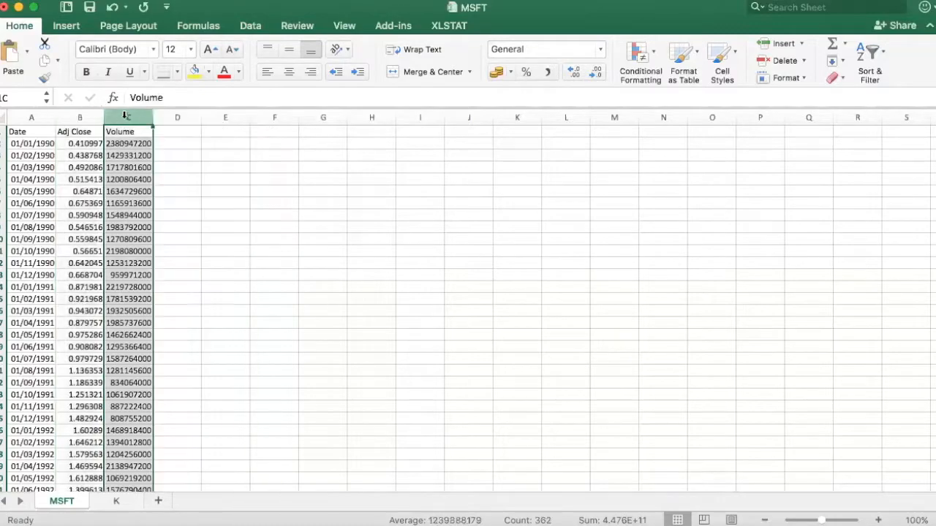
pyautogui.rightClick(127, 117)
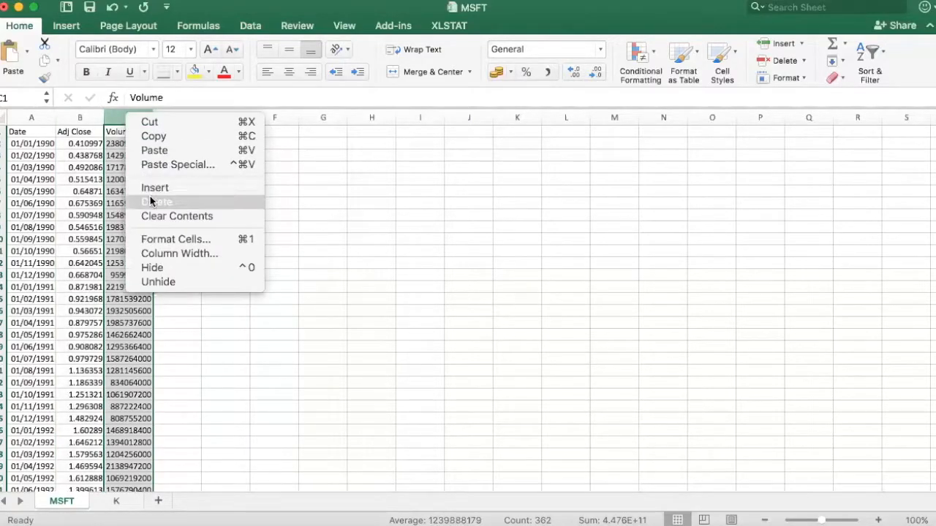
pyautogui.click(156, 201)
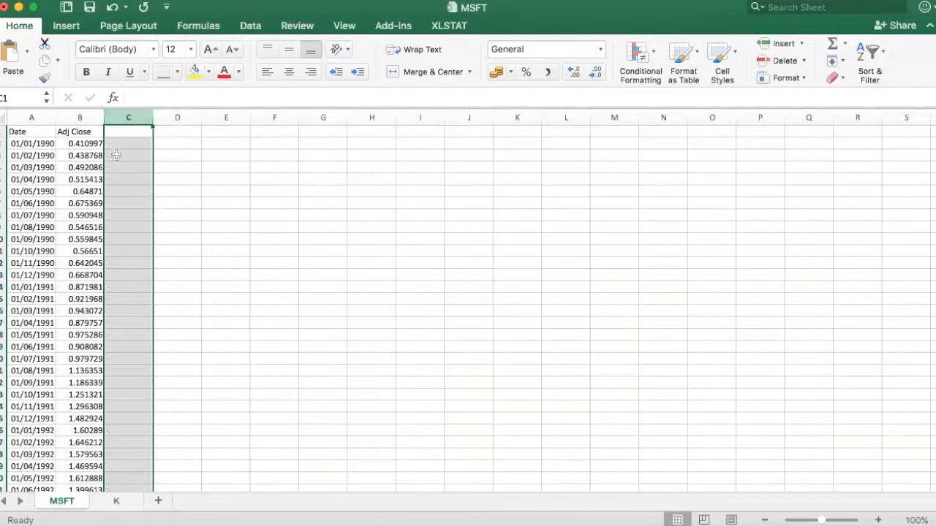
# - Enter the return formula =B3/B2-1 in C3
pyautogui.click(128, 155)
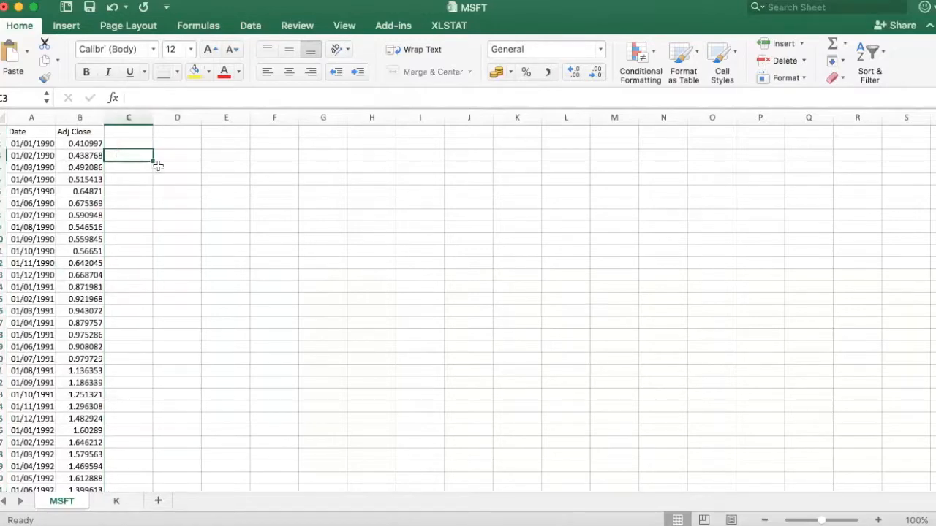
pyautogui.write('=')
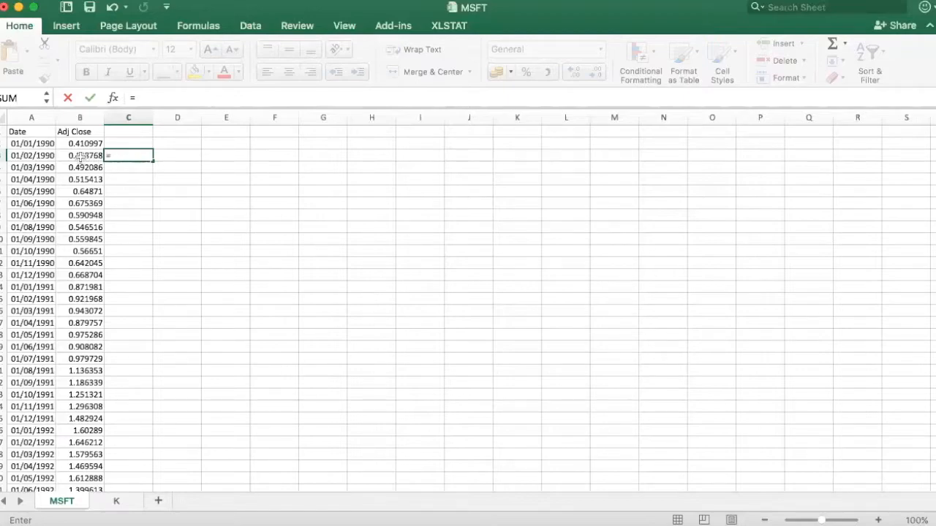
pyautogui.click(80, 155)
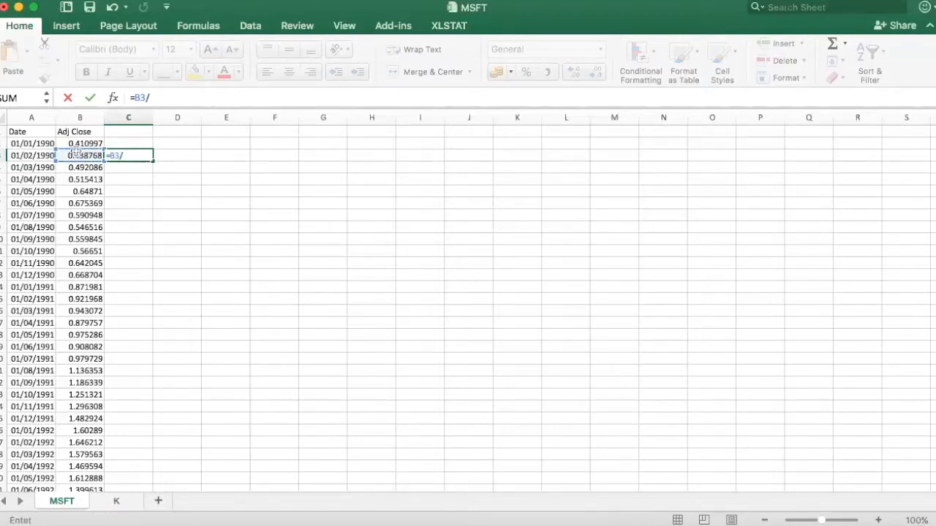
pyautogui.click(80, 143)
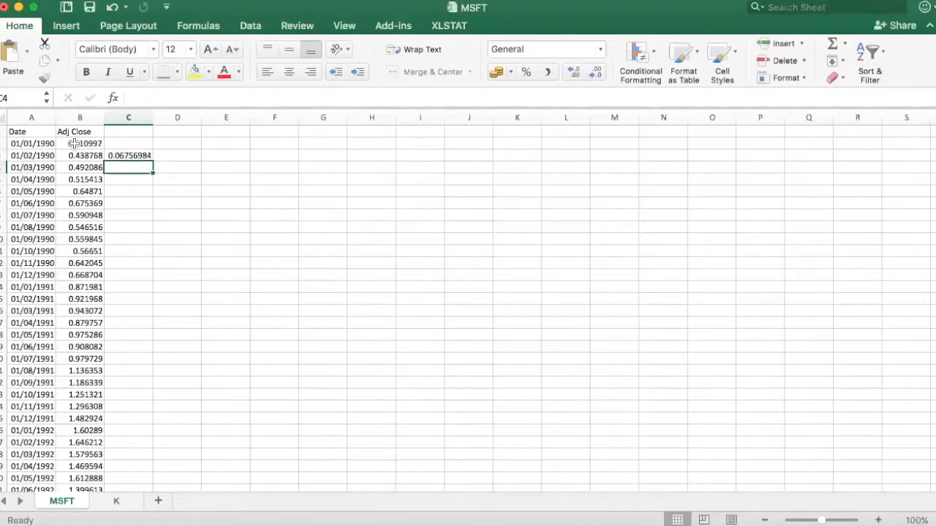
# - Format column C as Percentage
pyautogui.click(129, 117)
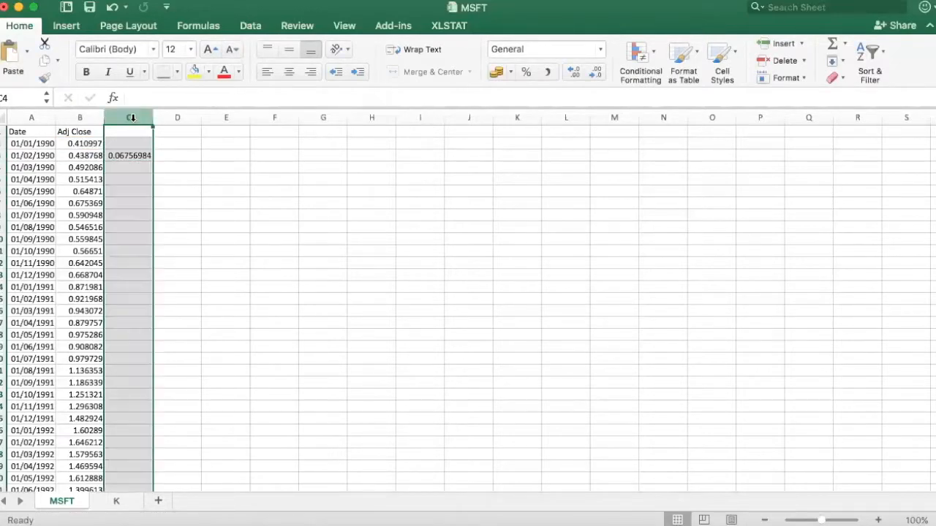
pyautogui.rightClick(129, 117)
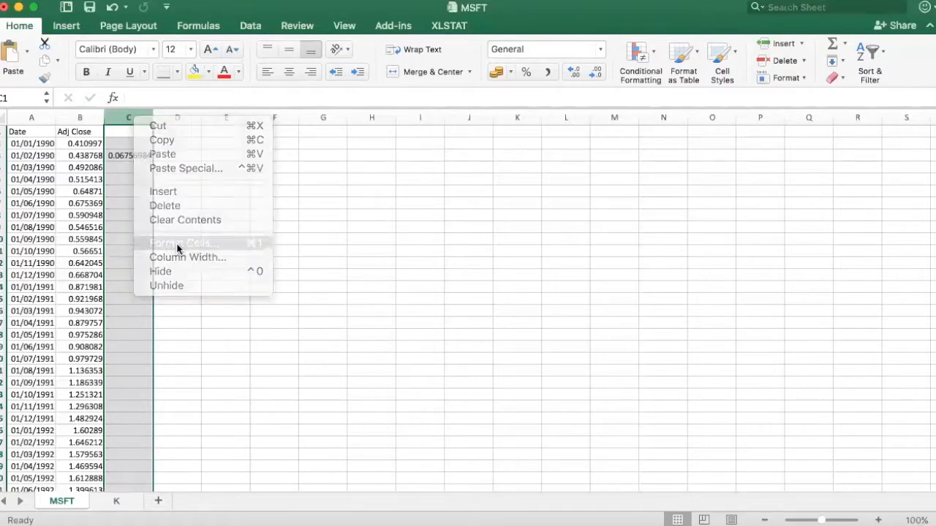
pyautogui.click(181, 243)
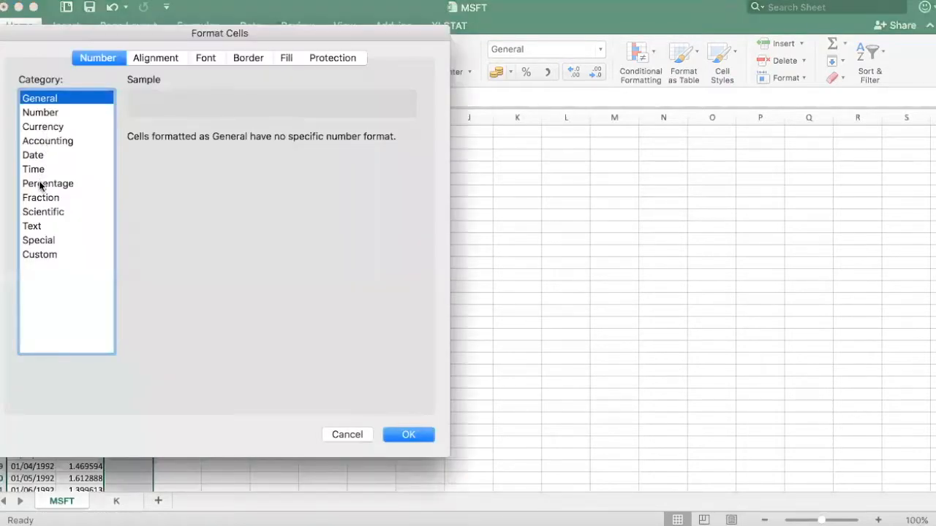
pyautogui.click(408, 435)
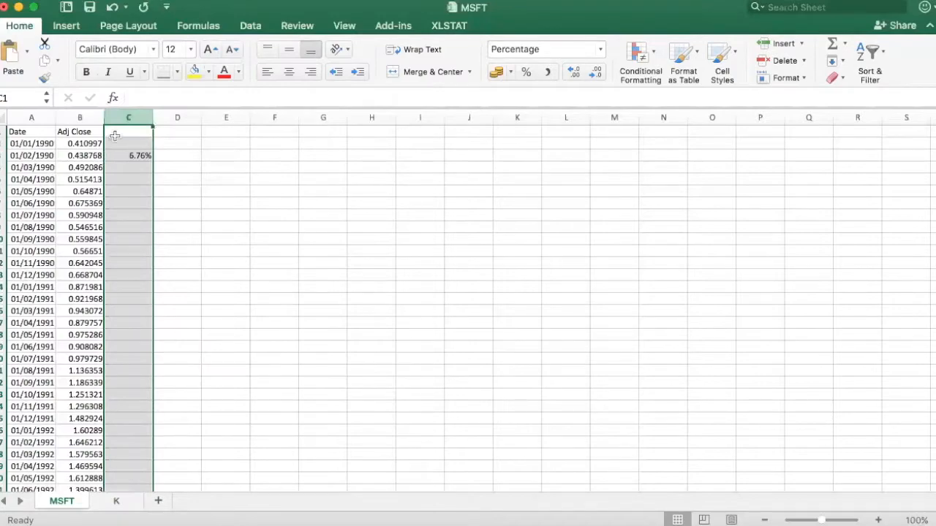
# - Label column C 'Return' and return to the first calculated return in C3
pyautogui.write('R')
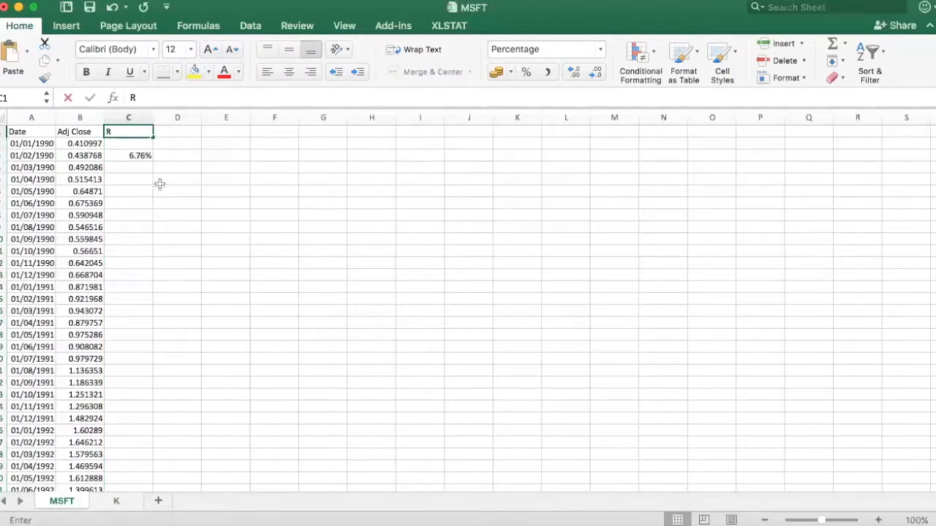
pyautogui.write('Return')
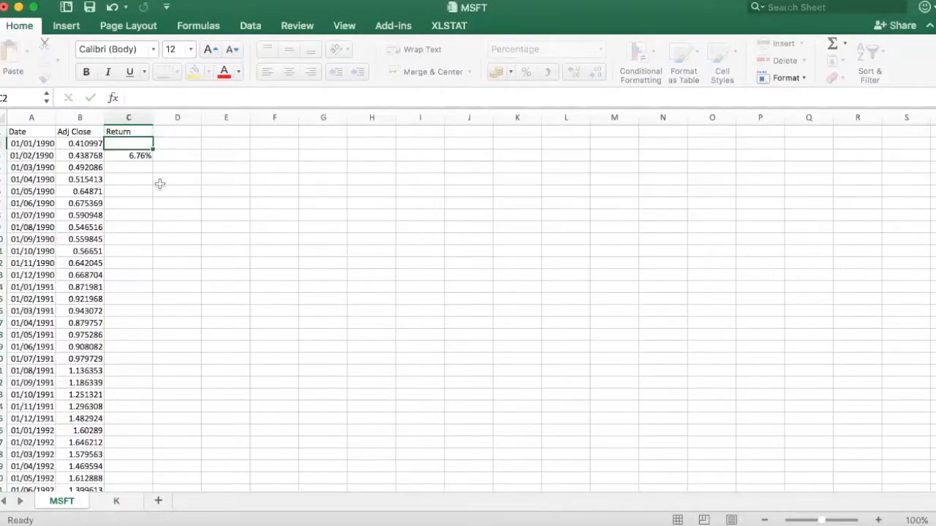
pyautogui.click(128, 155)
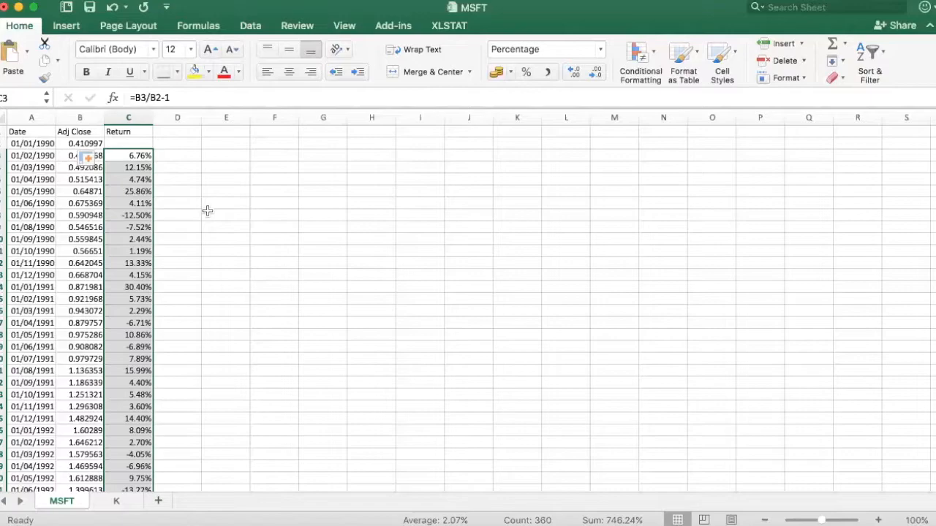
pyautogui.click(176, 132)
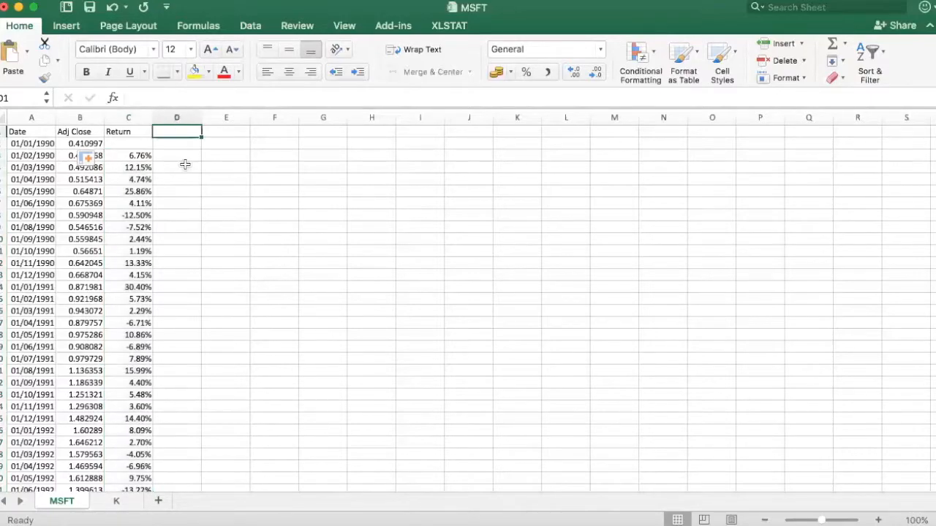
# - Add a 'Month' header and fill Jan-90, Feb-90 onward down column D
pyautogui.write('Month')
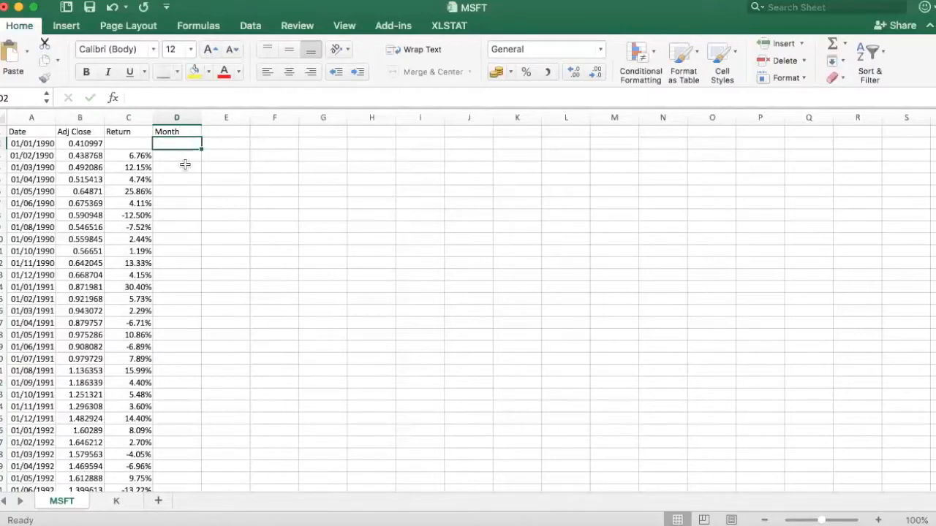
pyautogui.click(176, 155)
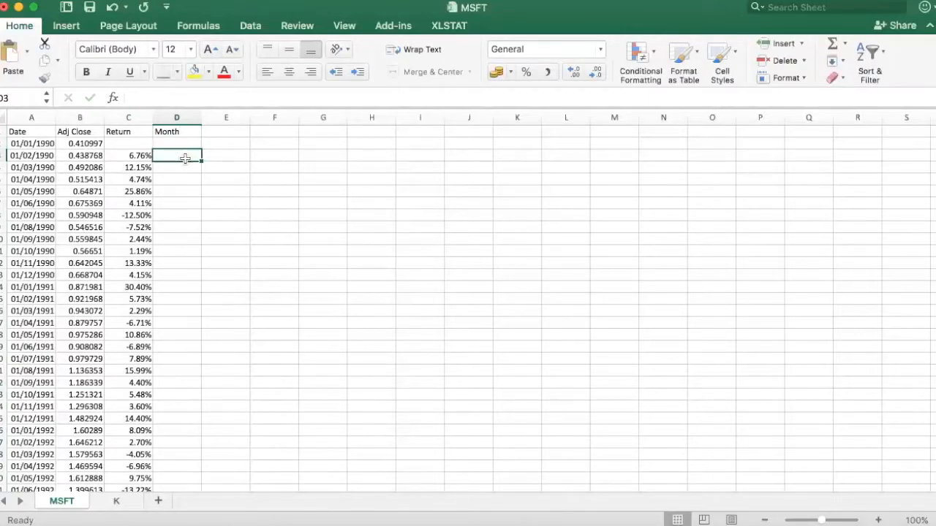
pyautogui.write('Jan-90')
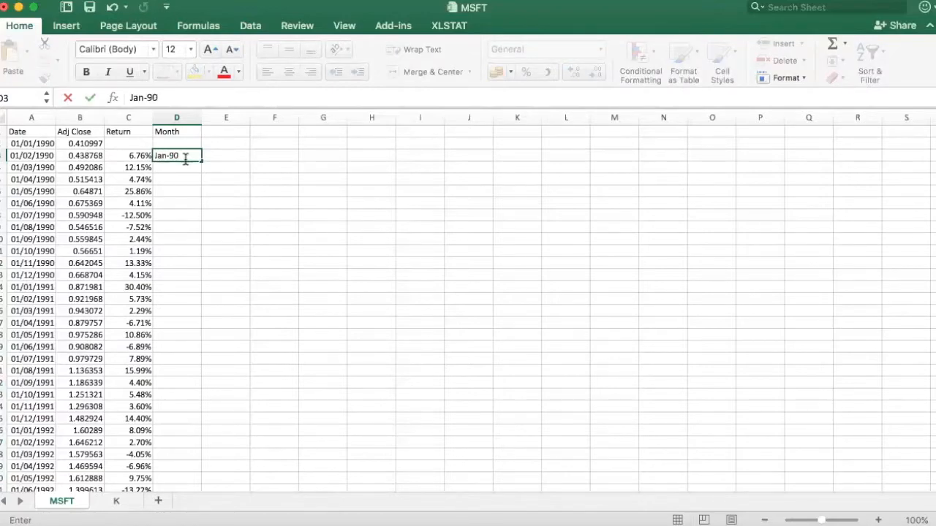
pyautogui.write('Feb-90')
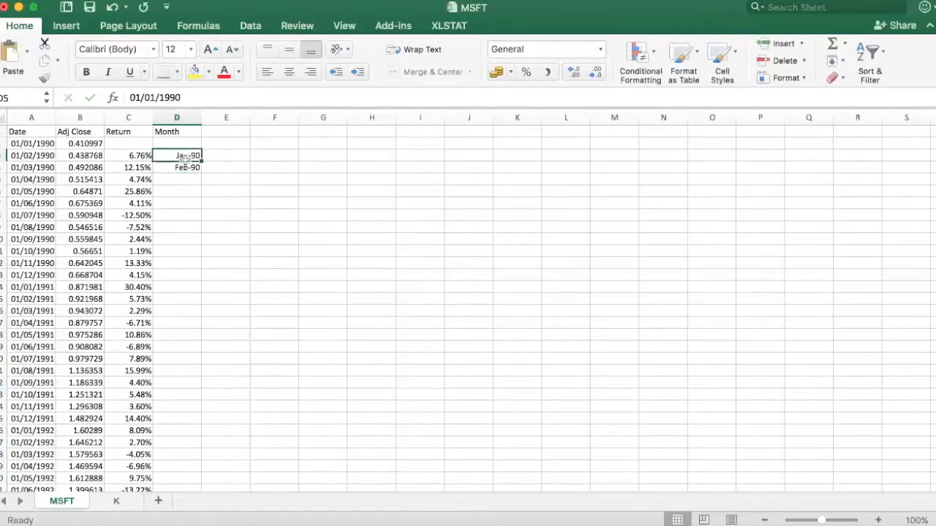
pyautogui.moveTo(187, 155); pyautogui.dragTo(186, 166)
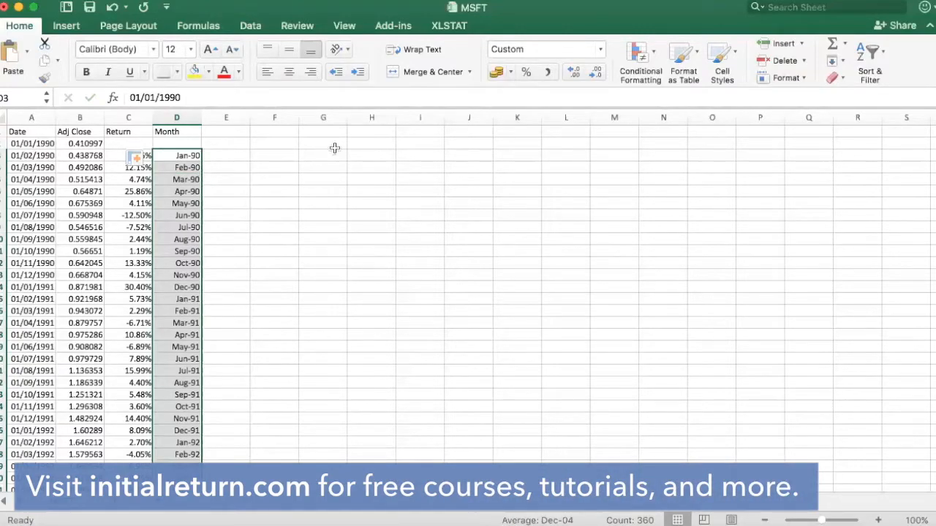
pyautogui.click(275, 155)
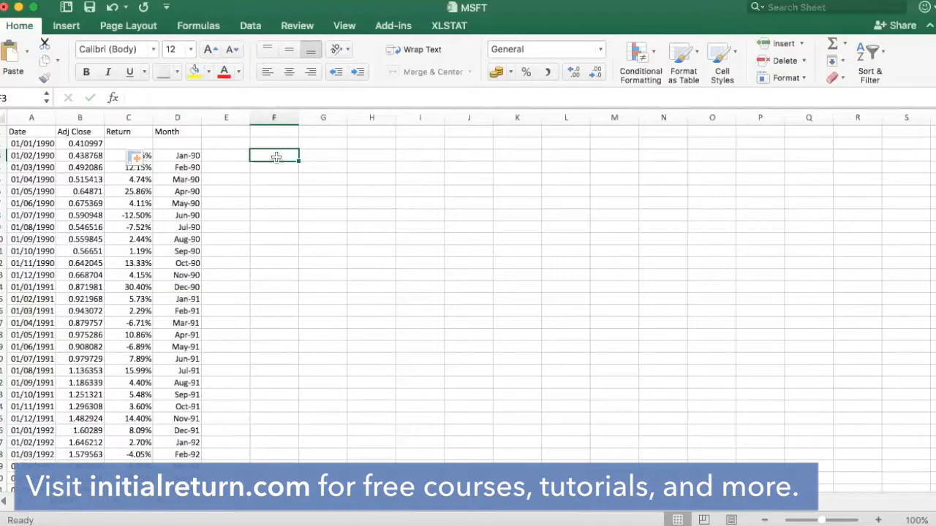
# - Insert a line chart of Adj Close B3:B362 with month labels from D3:D362
pyautogui.click(66, 24)
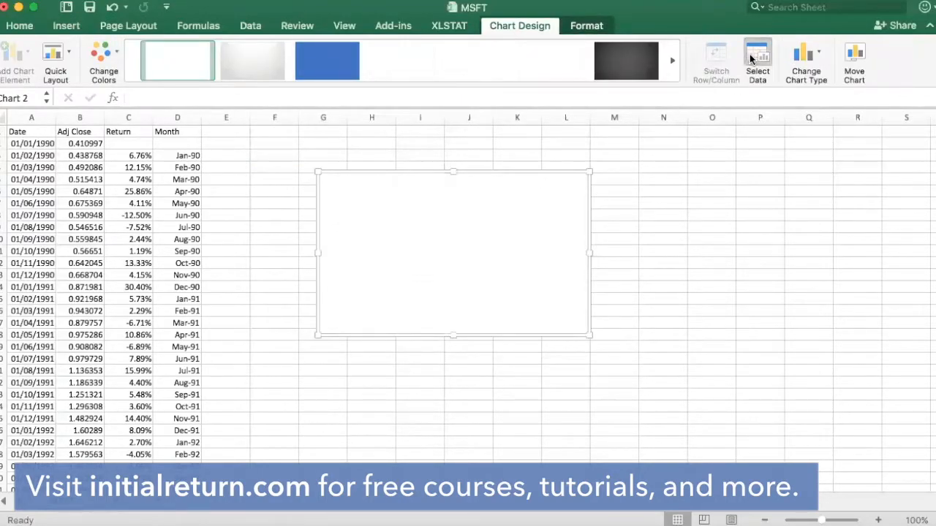
pyautogui.click(757, 58)
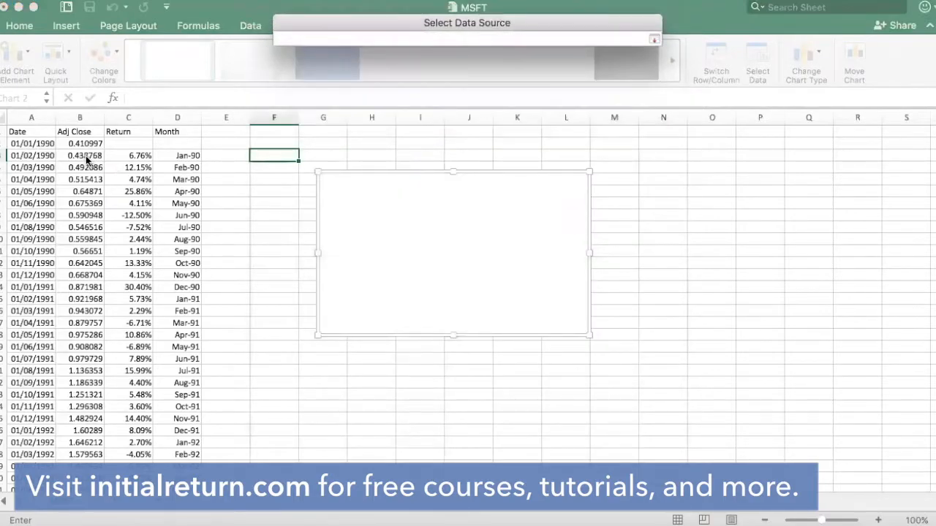
pyautogui.moveTo(80, 167); pyautogui.dragTo(80, 192)
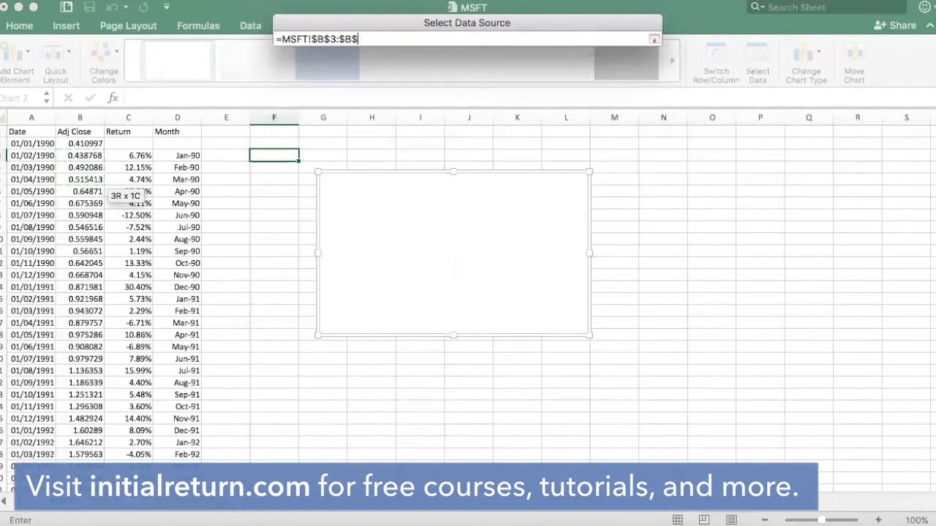
pyautogui.write('362')
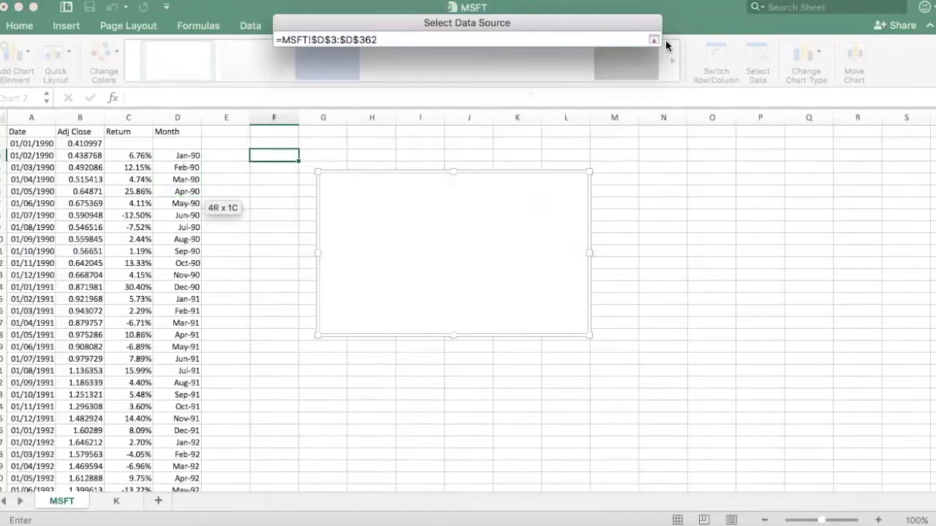
pyautogui.click(653, 39)
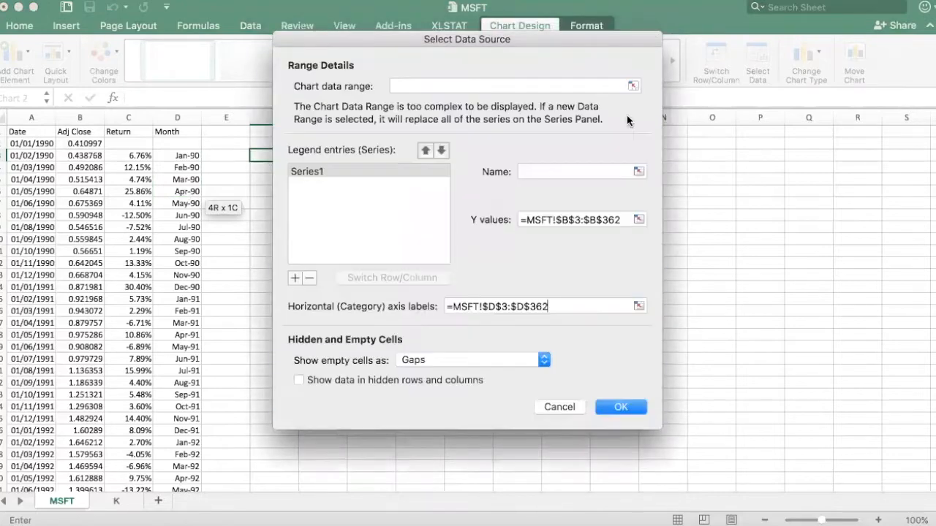
pyautogui.click(621, 406)
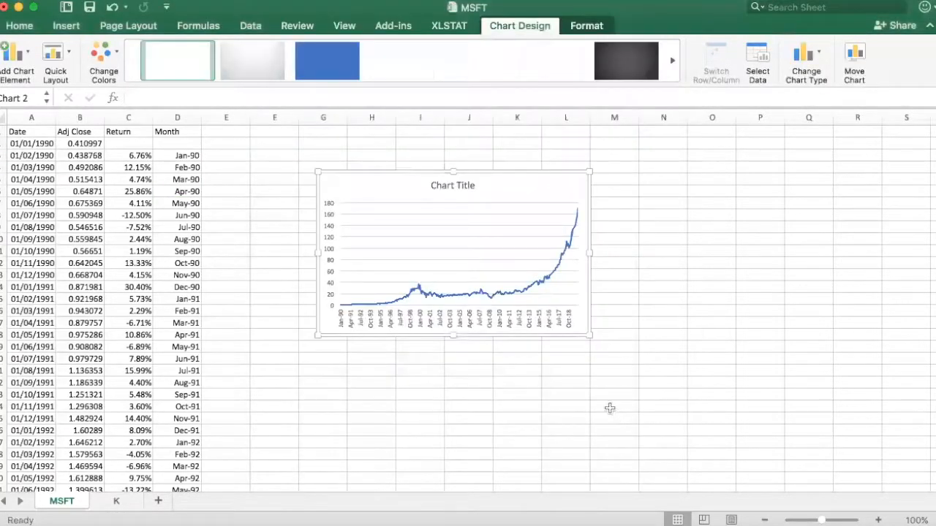
# - Select and edit the chart title to read 'Microsoft share prices'
pyautogui.click(453, 185)
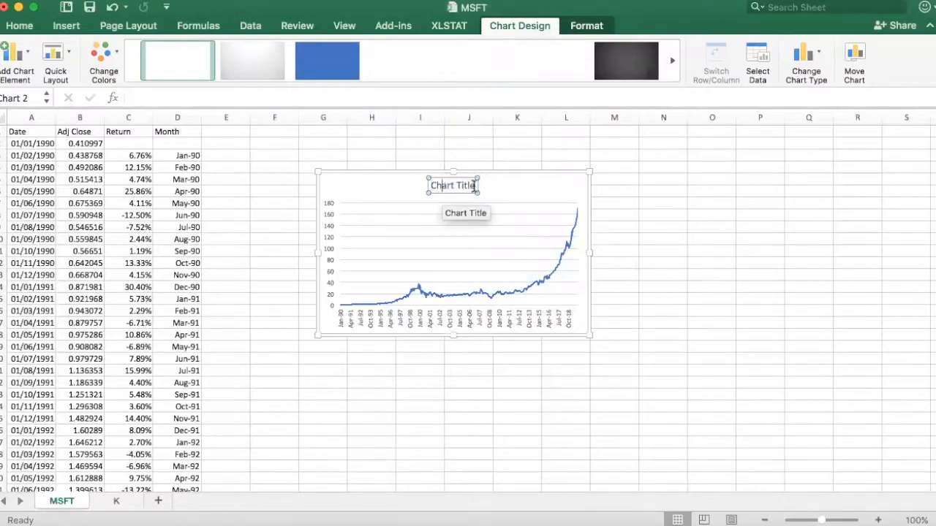
pyautogui.click(452, 185)
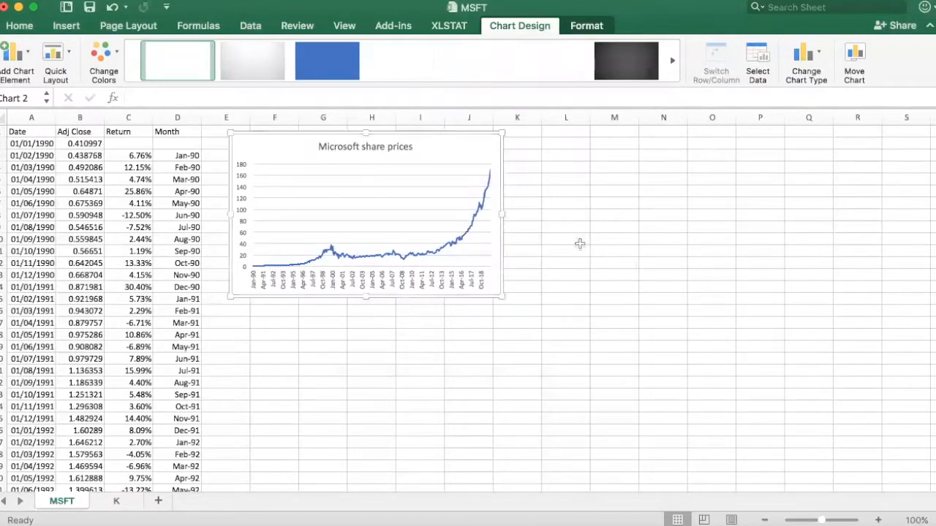
pyautogui.moveTo(590, 253)
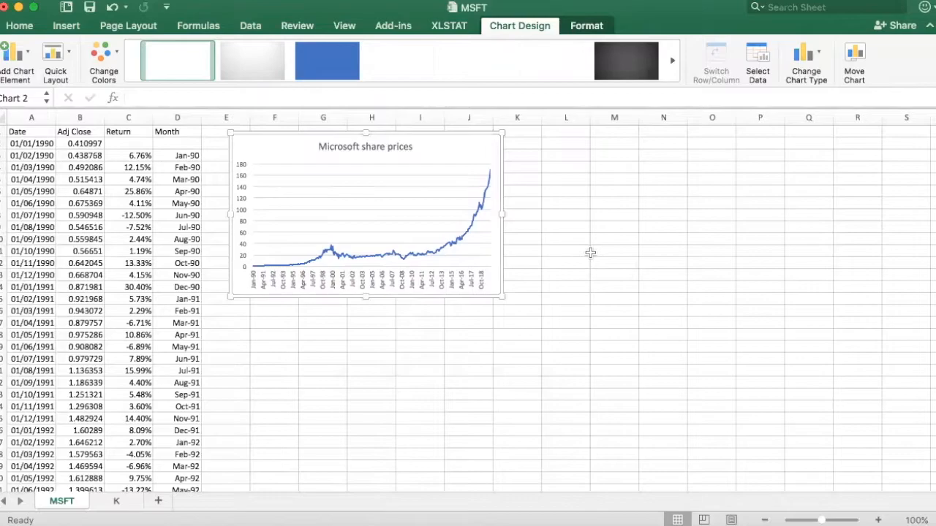
pyautogui.moveTo(325, 265)
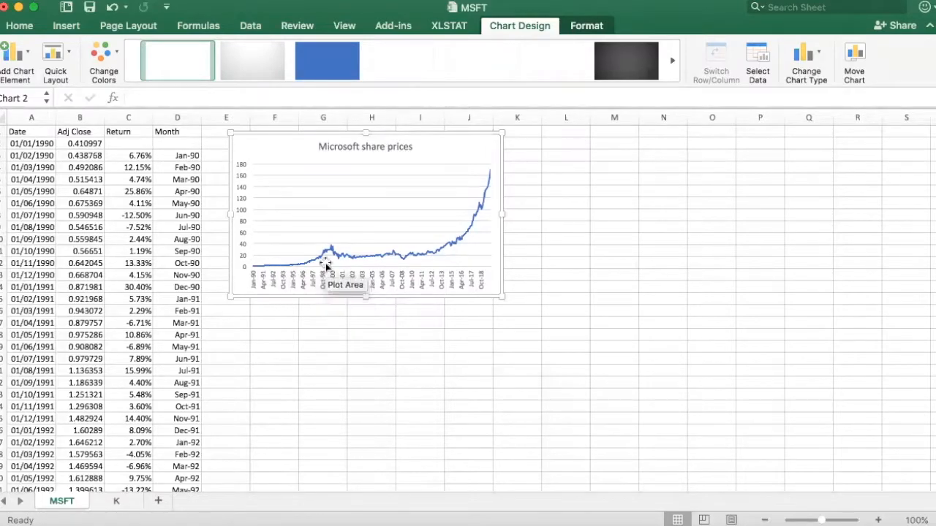
pyautogui.moveTo(482, 181)
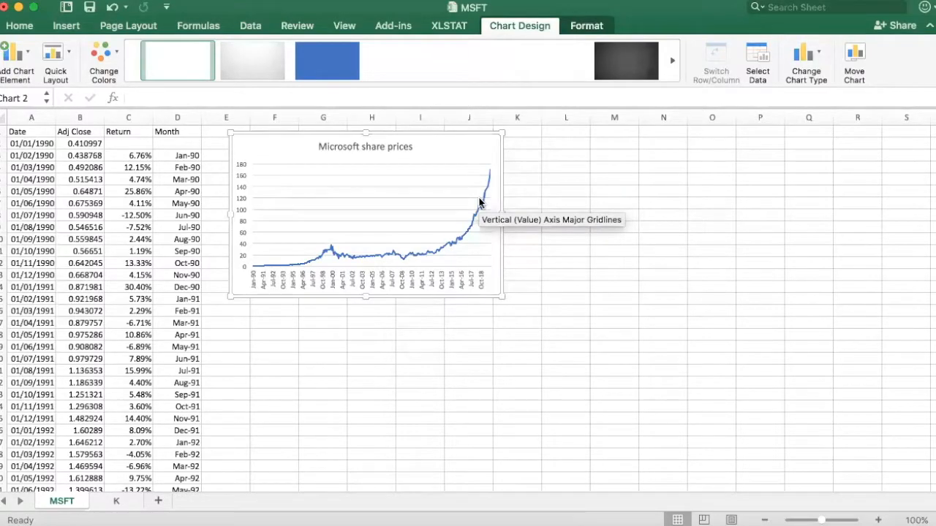
pyautogui.moveTo(428, 237)
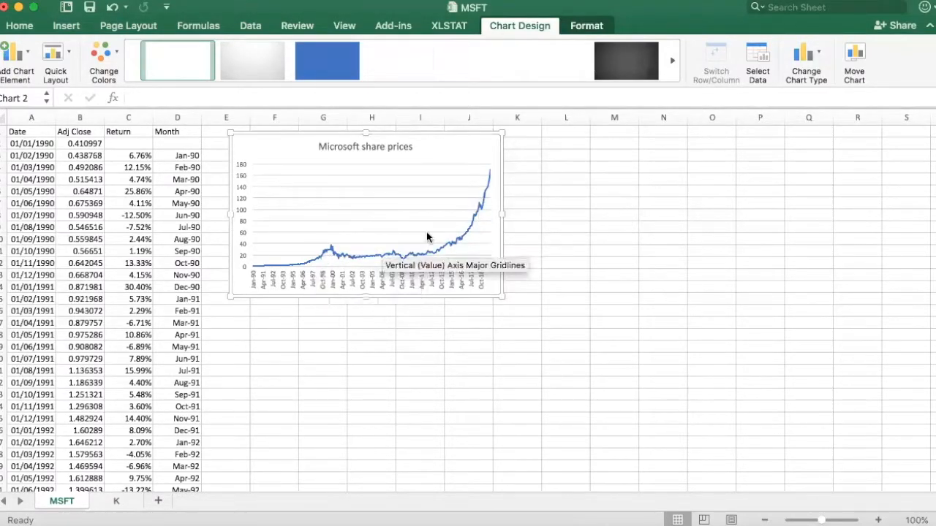
pyautogui.moveTo(497, 178)
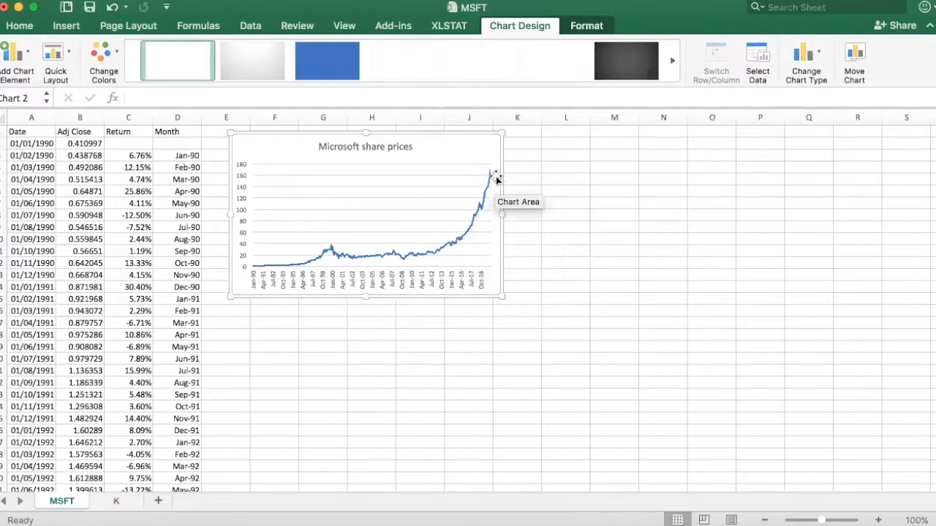
pyautogui.moveTo(343, 276)
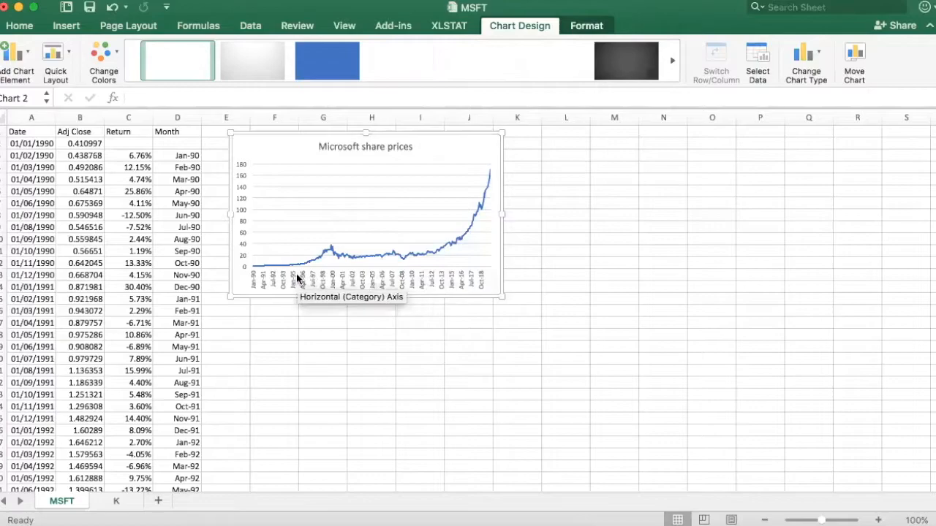
pyautogui.moveTo(496, 190)
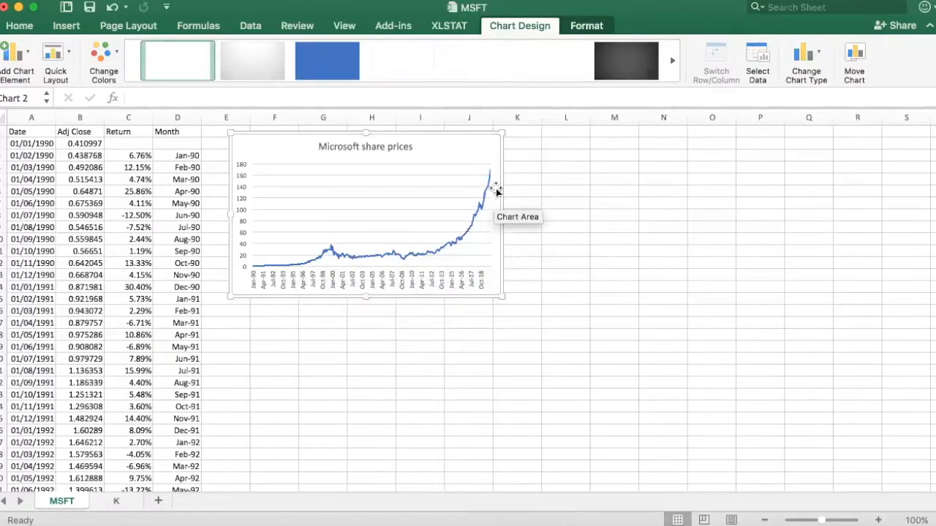
pyautogui.moveTo(358, 245)
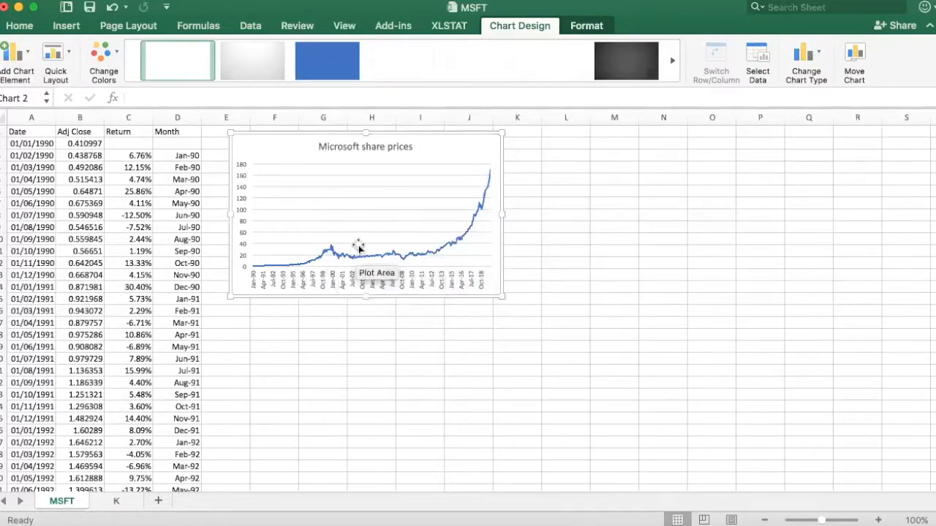
pyautogui.moveTo(413, 255)
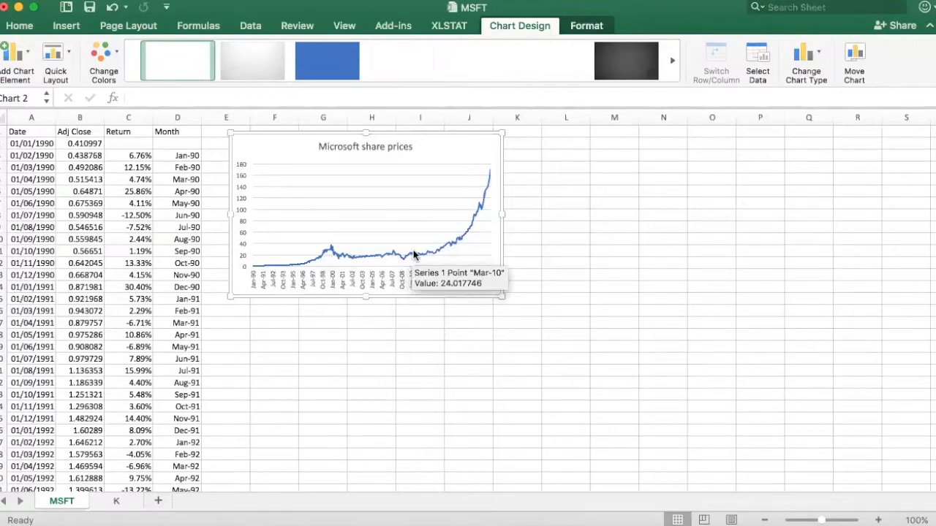
pyautogui.moveTo(422, 255)
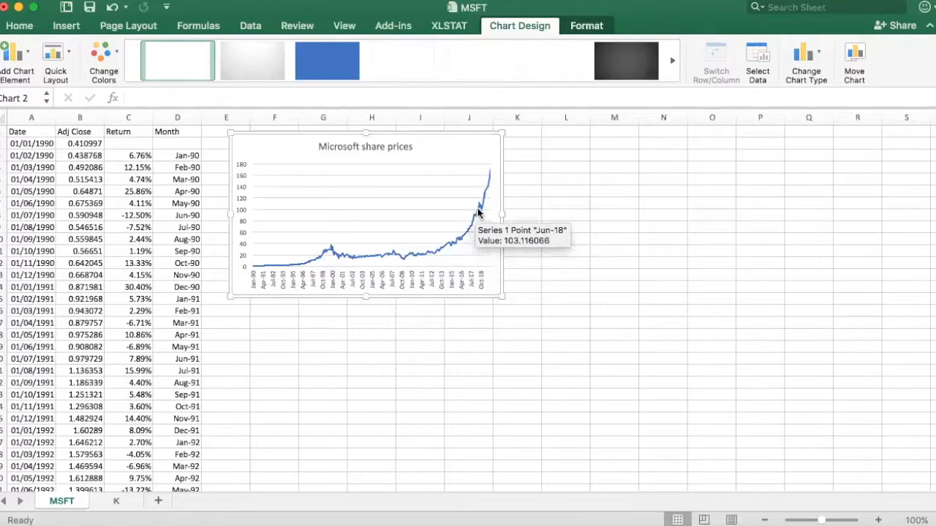
pyautogui.moveTo(343, 249)
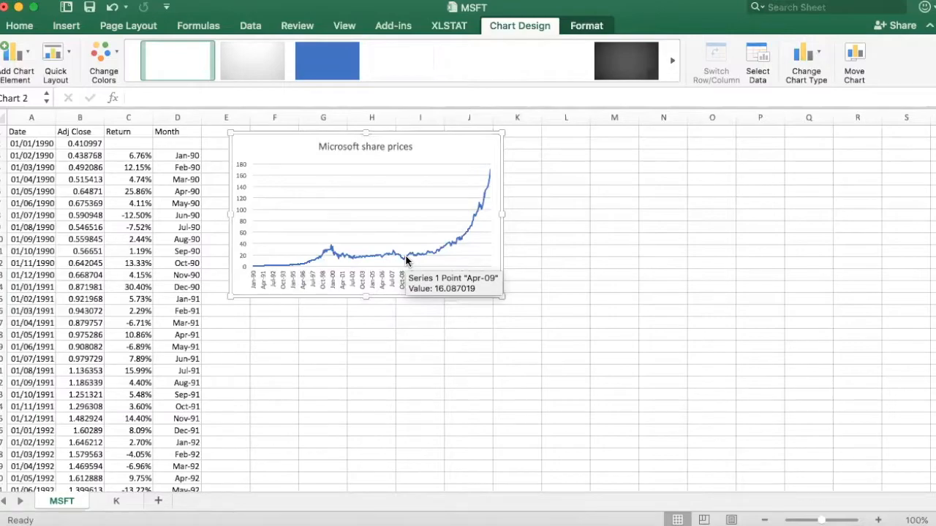
pyautogui.moveTo(488, 195)
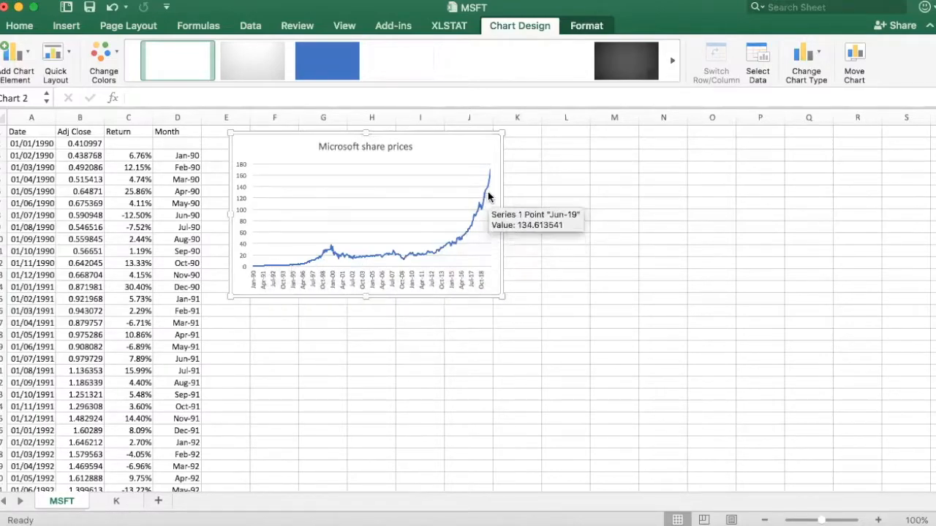
pyautogui.moveTo(373, 247)
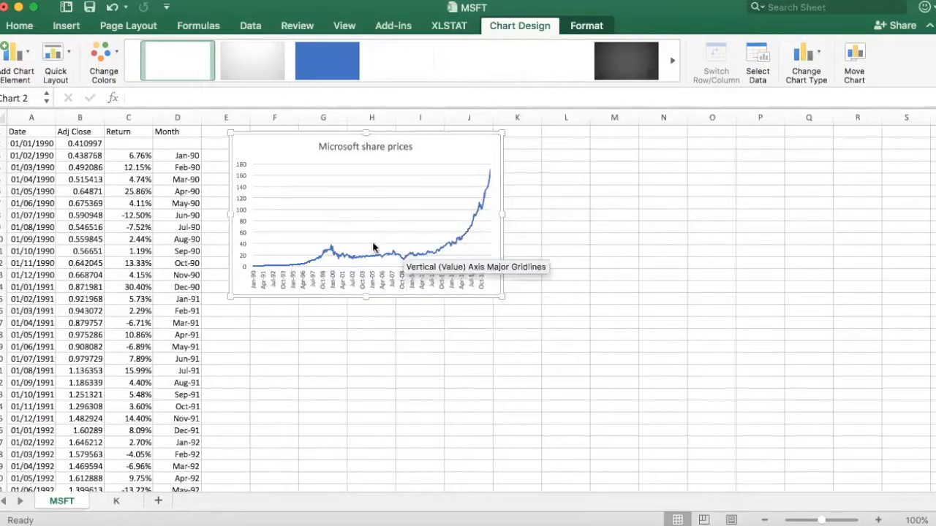
pyautogui.moveTo(300, 279)
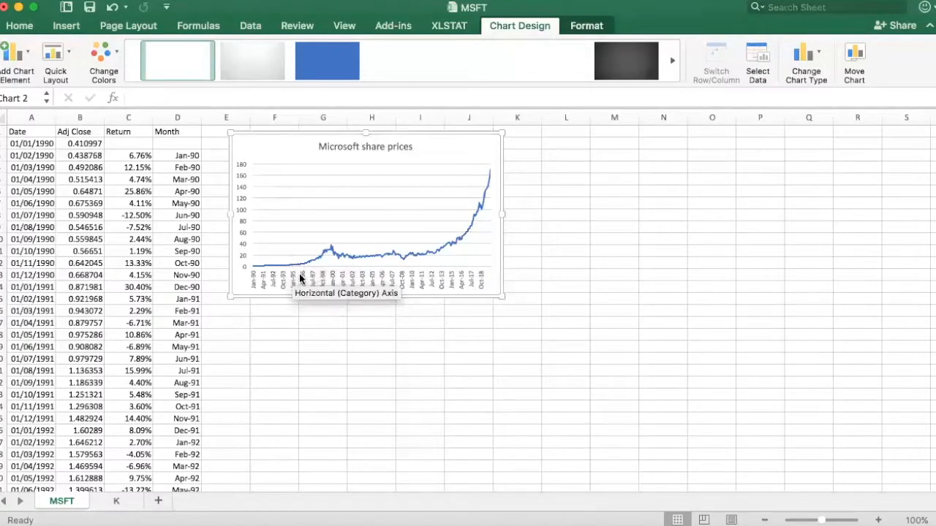
pyautogui.moveTo(368, 245)
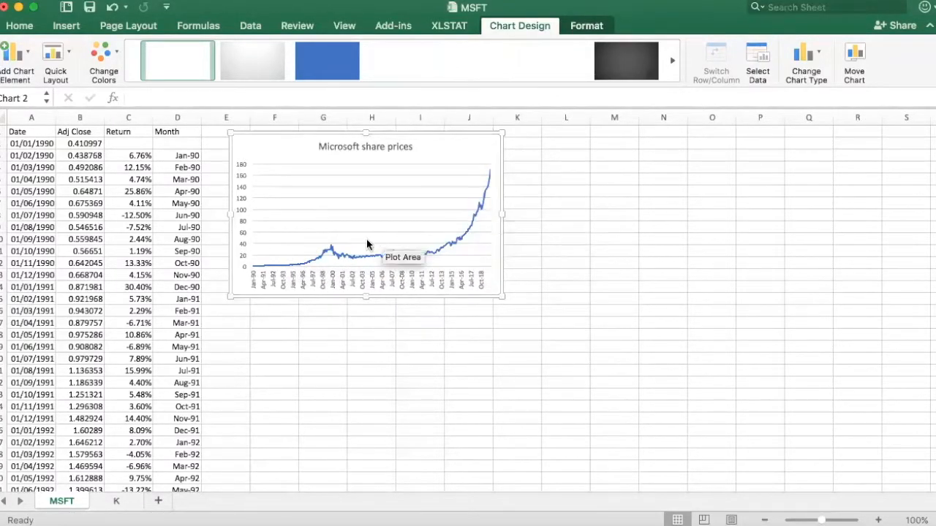
pyautogui.moveTo(340, 271)
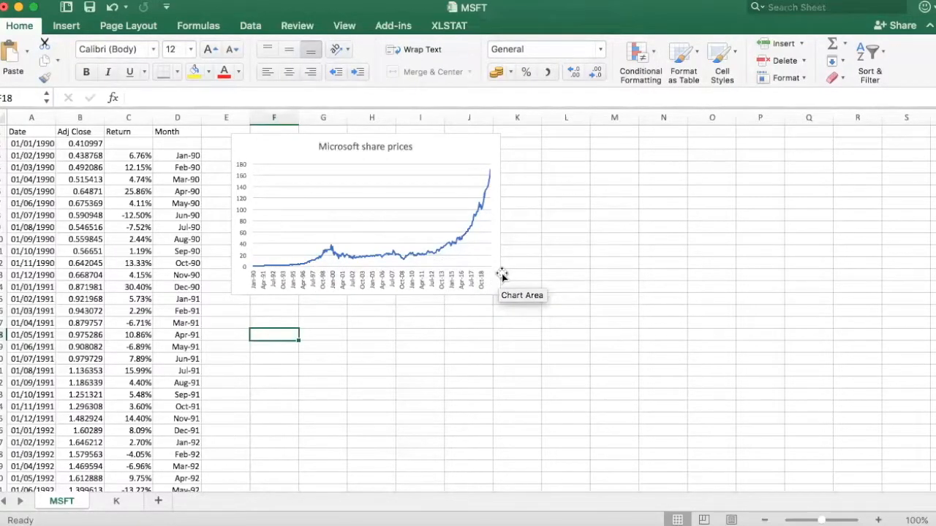
pyautogui.moveTo(482, 280)
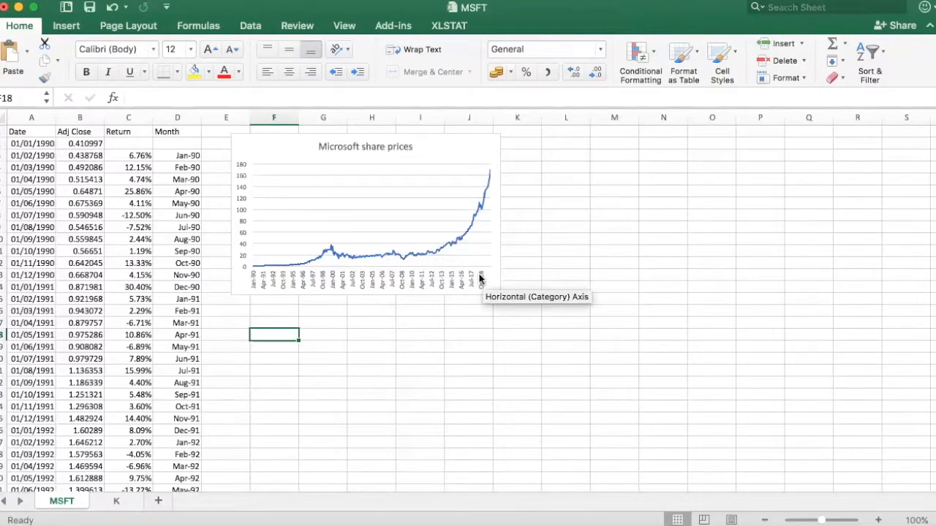
pyautogui.moveTo(446, 283)
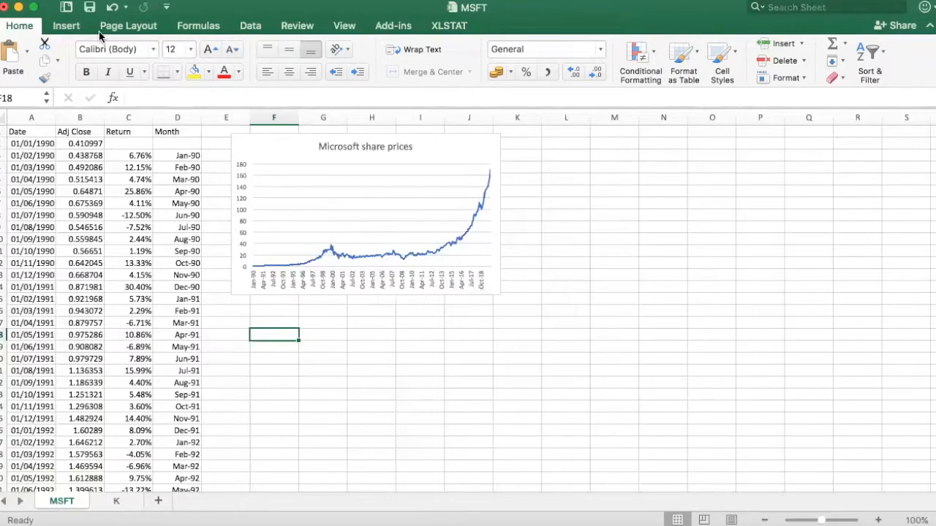
# - Insert a second, empty 2-D line chart
pyautogui.click(66, 25)
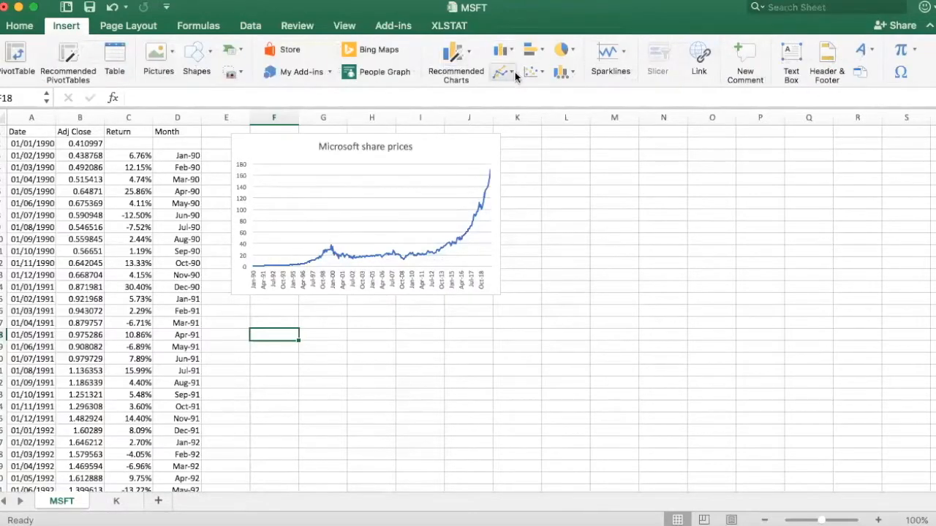
pyautogui.moveTo(455, 62)
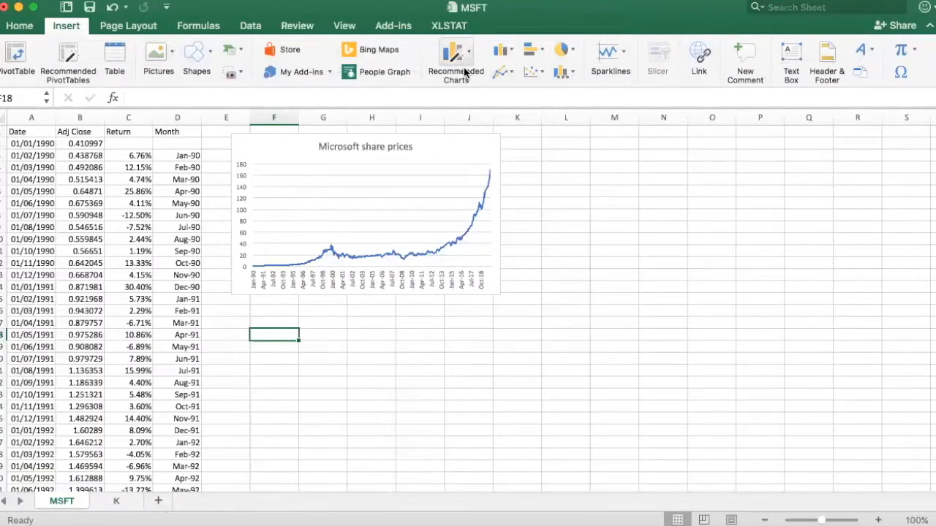
pyautogui.click(366, 212)
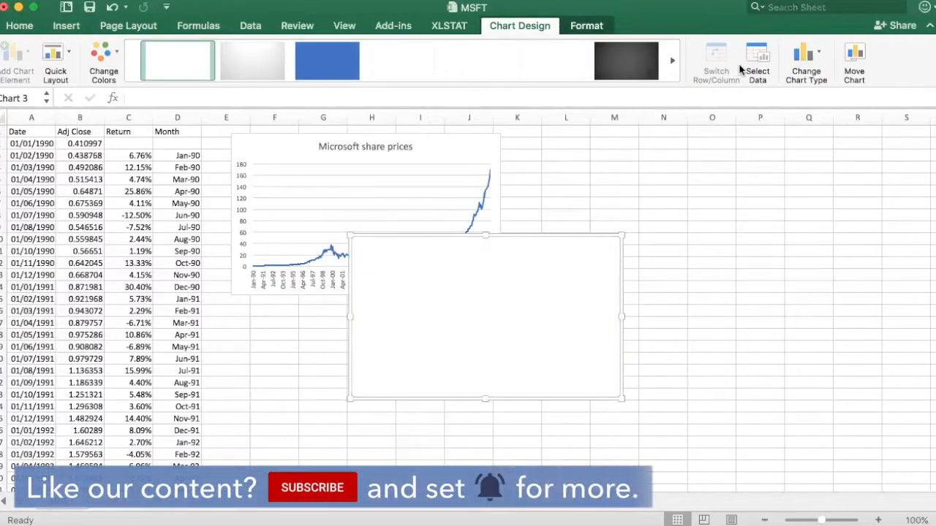
# - Plot returns C3:C362 in the new chart with month axis labels D3:D362
pyautogui.click(757, 62)
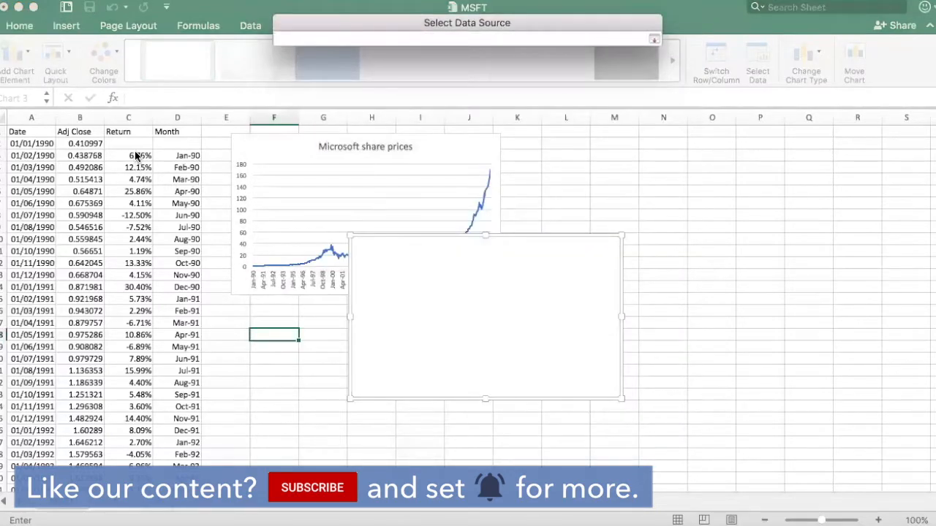
pyautogui.moveTo(129, 154); pyautogui.dragTo(129, 203)
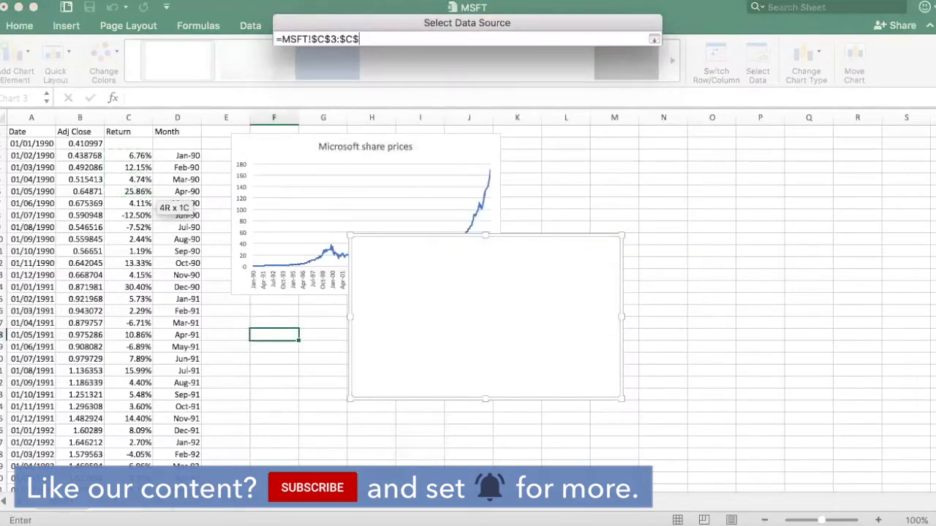
pyautogui.write('362')
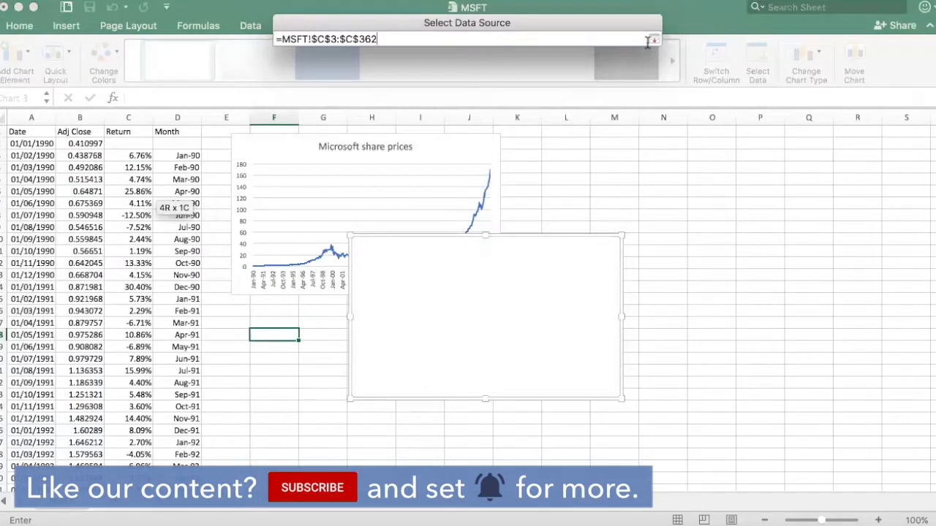
pyautogui.click(651, 40)
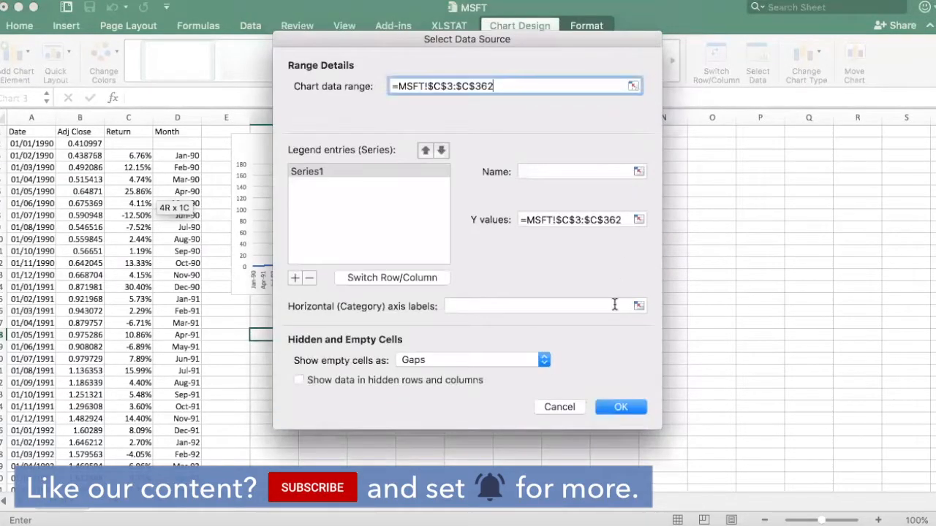
pyautogui.click(621, 406)
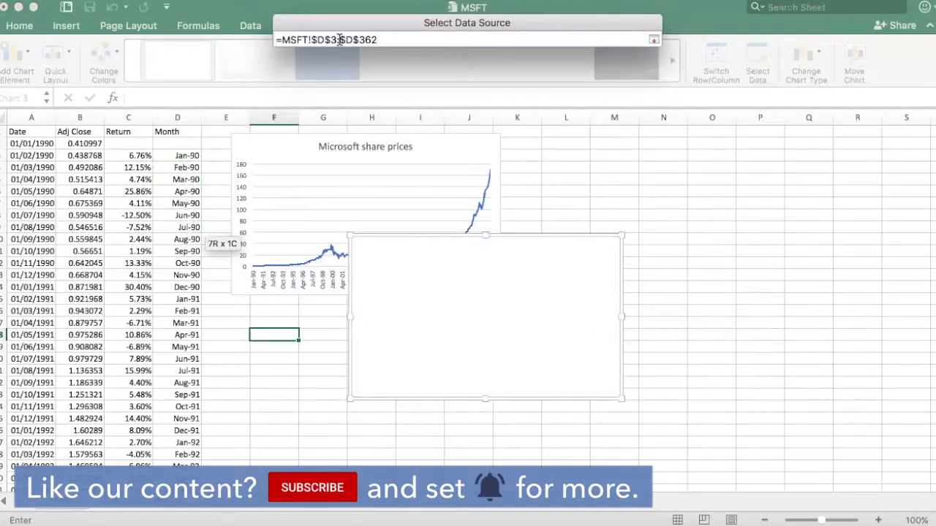
pyautogui.click(652, 40)
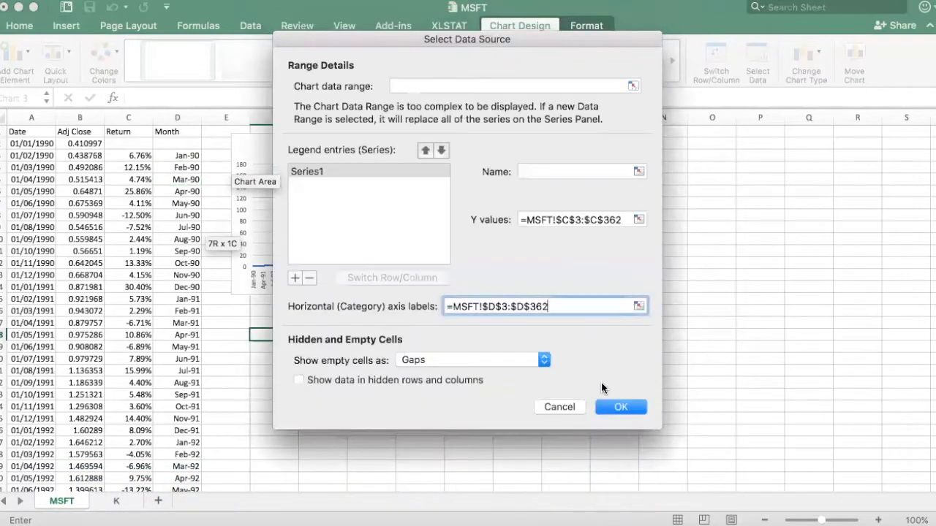
pyautogui.click(620, 406)
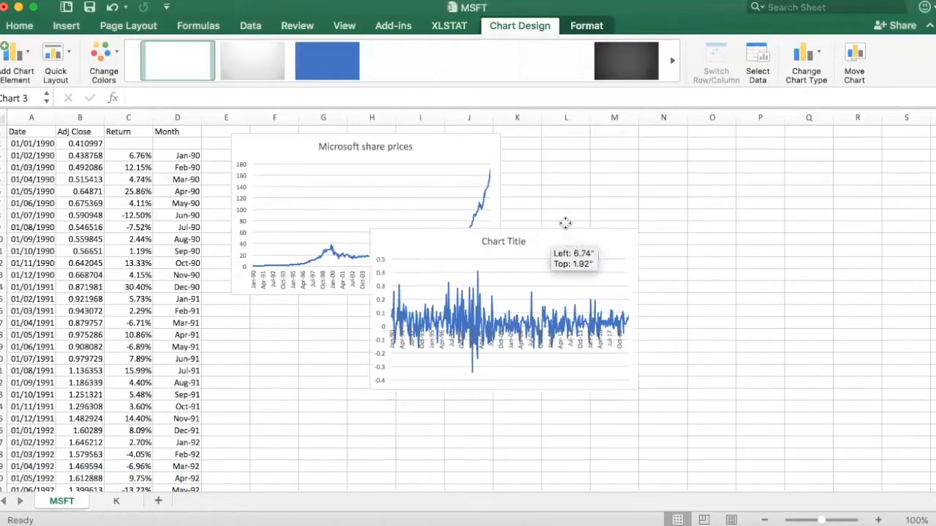
# - Drag the returns chart beside the share prices chart and title it 'Microsoft returns'
pyautogui.moveTo(503, 241); pyautogui.dragTo(645, 212)
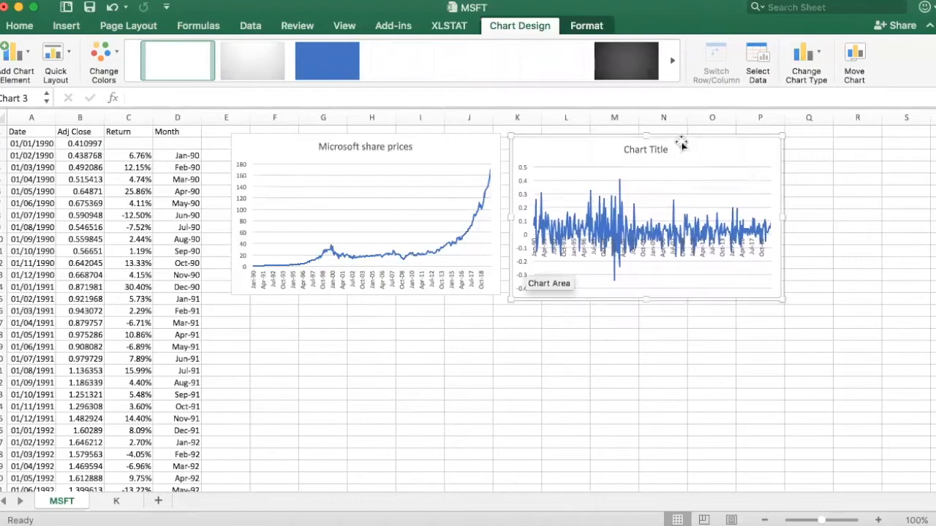
pyautogui.click(646, 150)
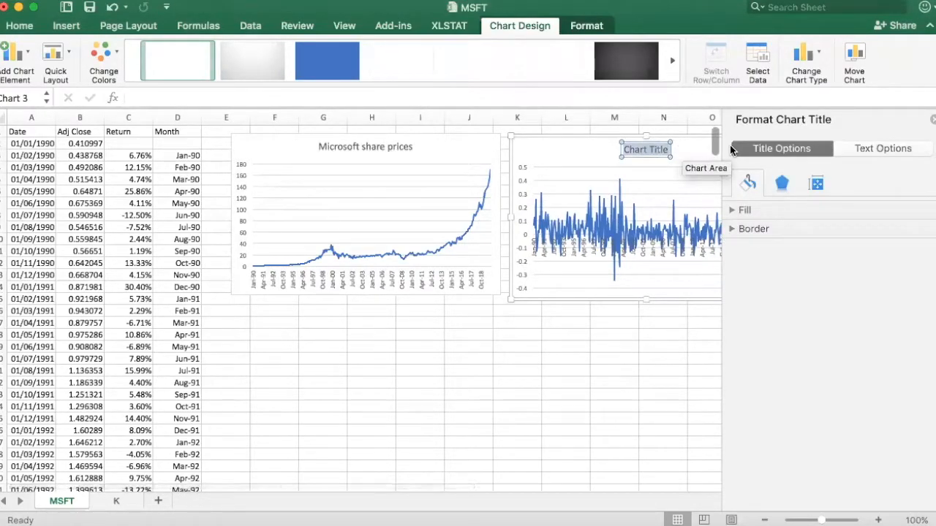
pyautogui.write('Microsoft returns')
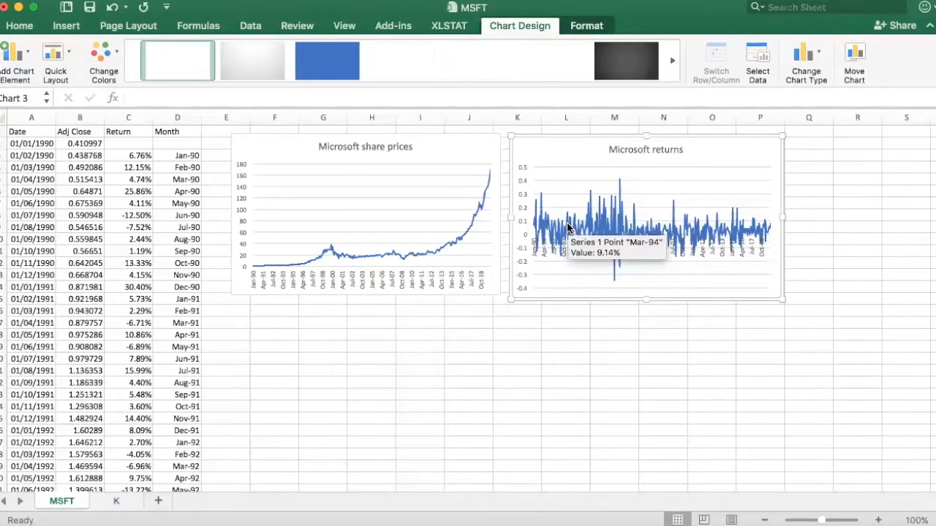
pyautogui.moveTo(548, 230)
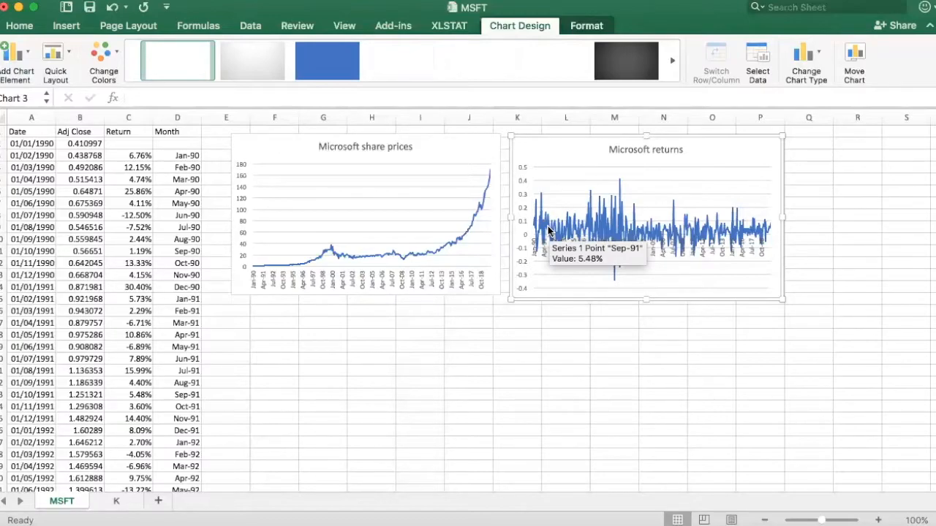
pyautogui.moveTo(642, 232)
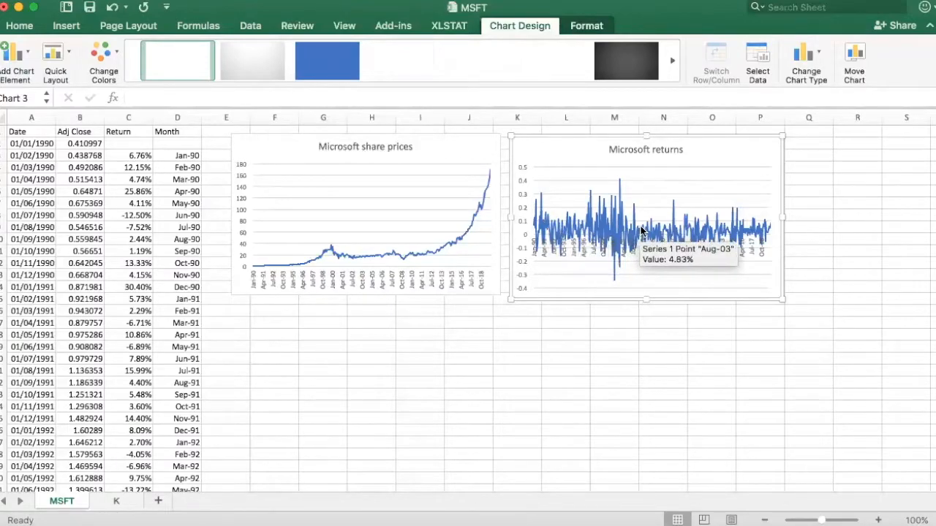
pyautogui.moveTo(437, 239)
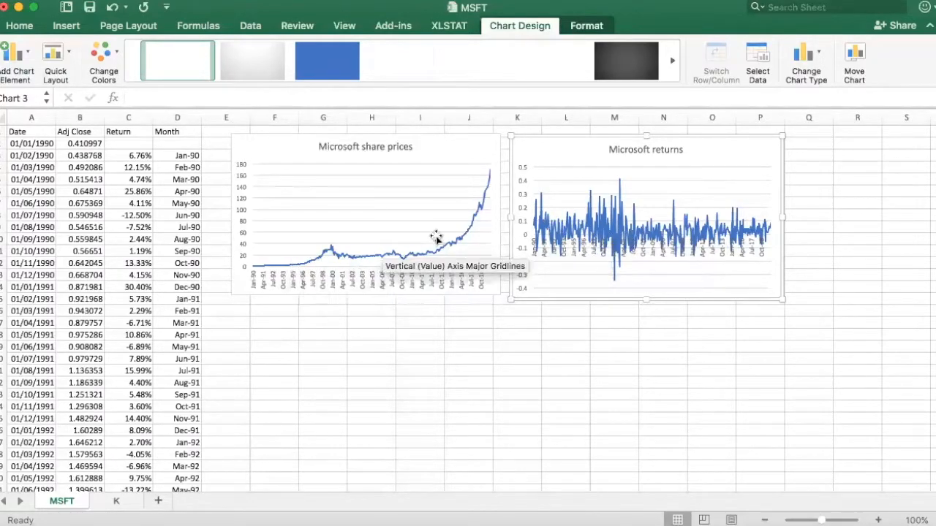
pyautogui.moveTo(490, 198)
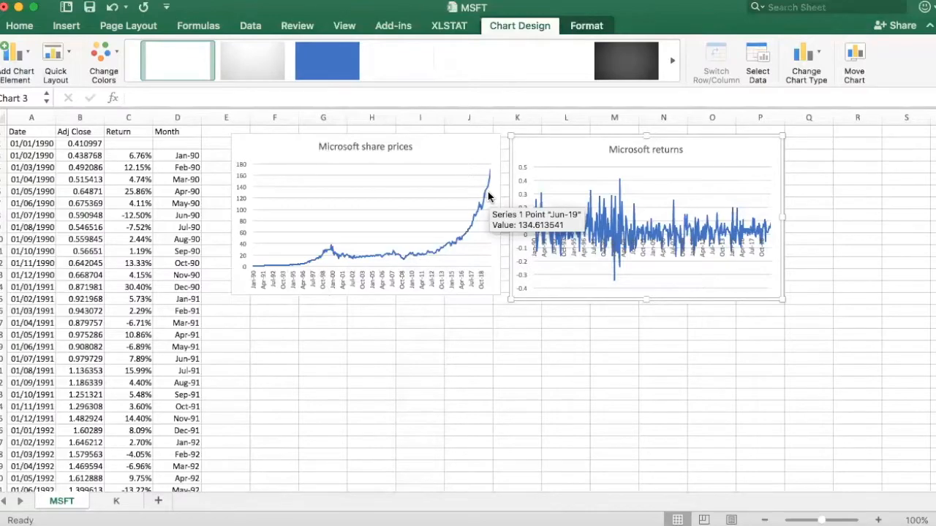
pyautogui.moveTo(645, 234)
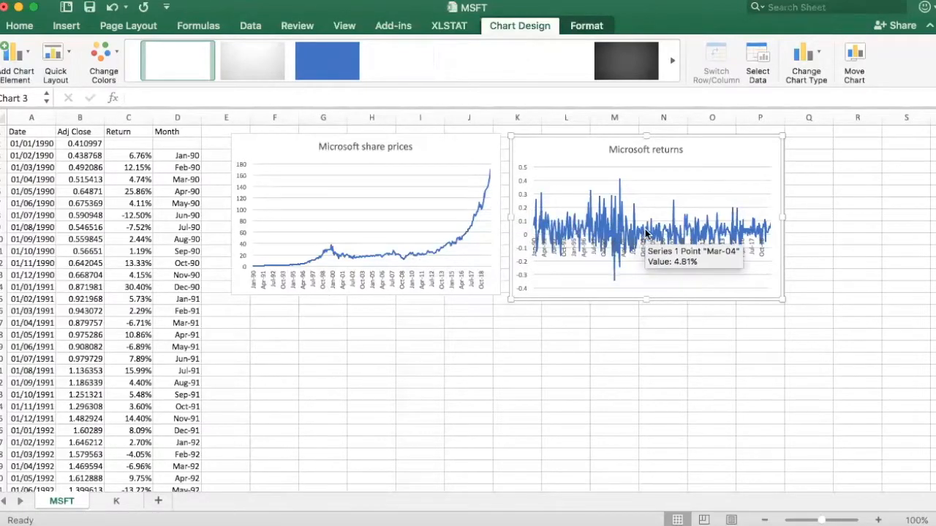
pyautogui.moveTo(646, 234)
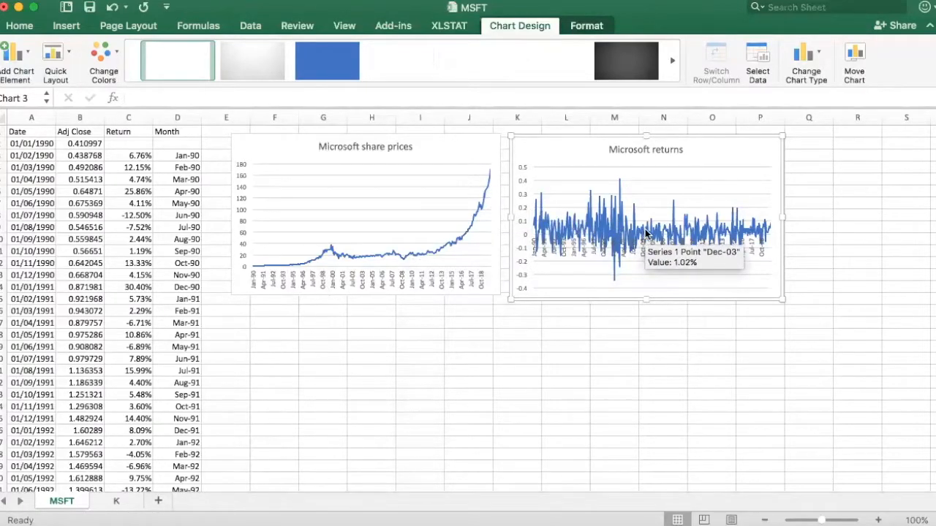
pyautogui.moveTo(616, 276)
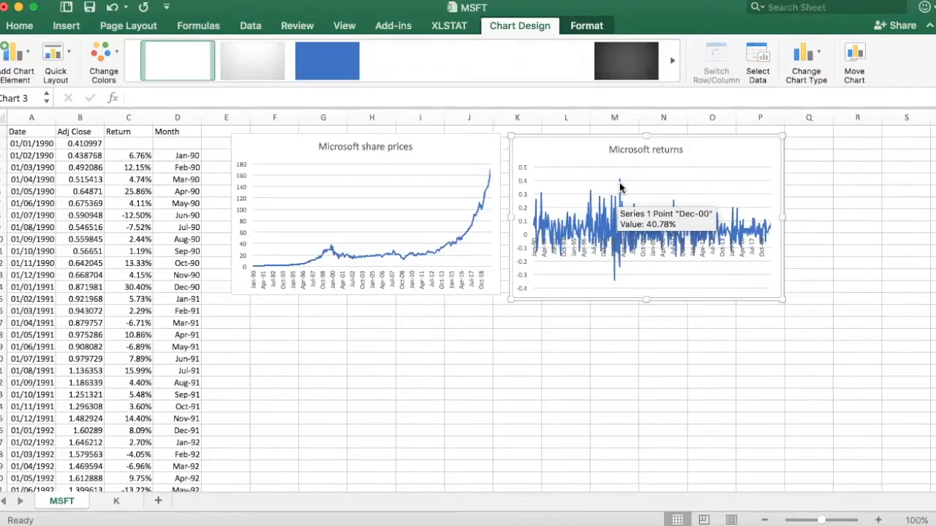
pyautogui.moveTo(669, 205)
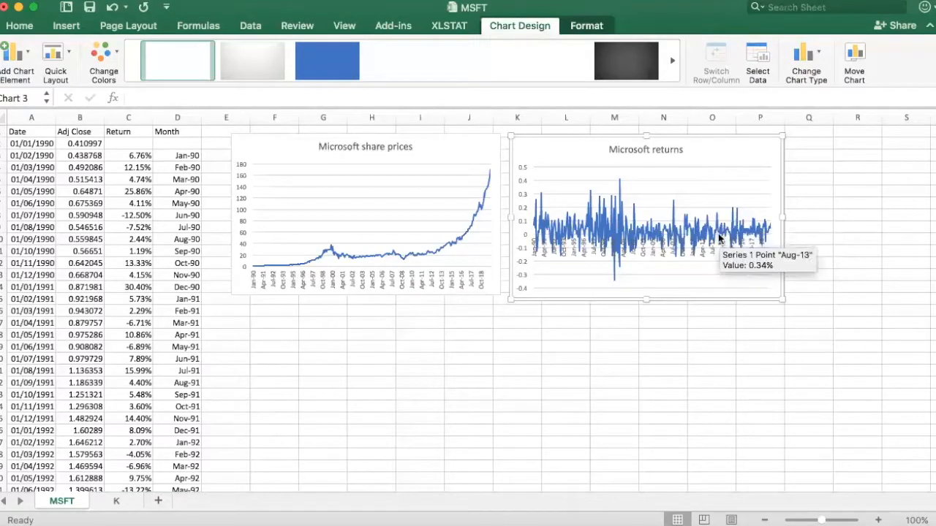
pyautogui.moveTo(681, 261)
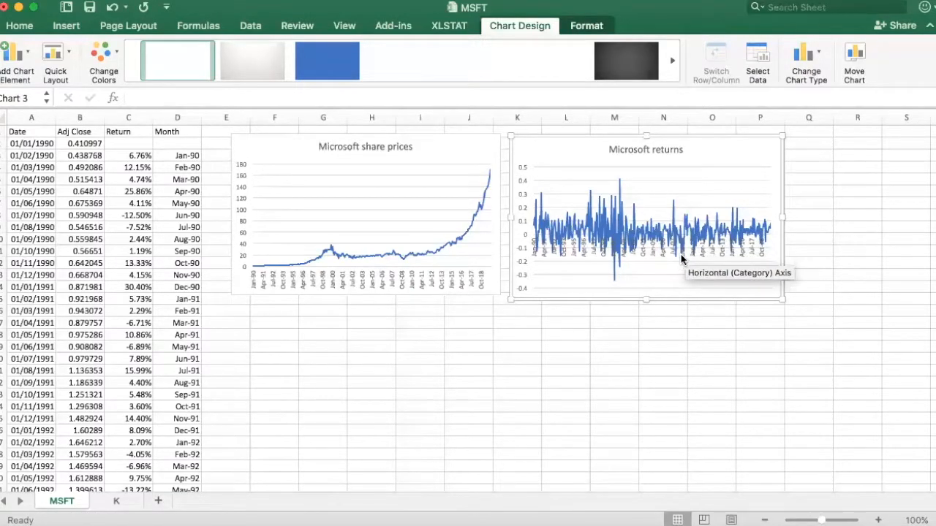
pyautogui.moveTo(647, 175)
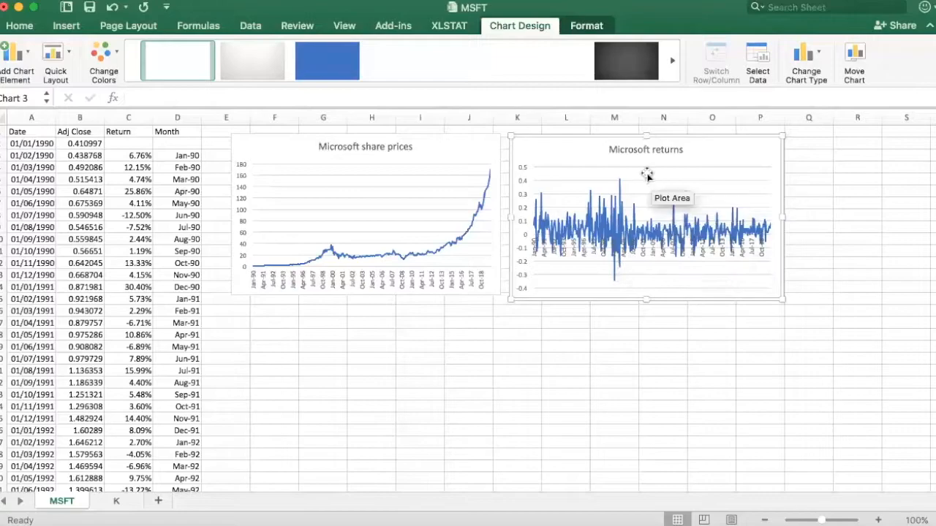
pyautogui.moveTo(614, 284)
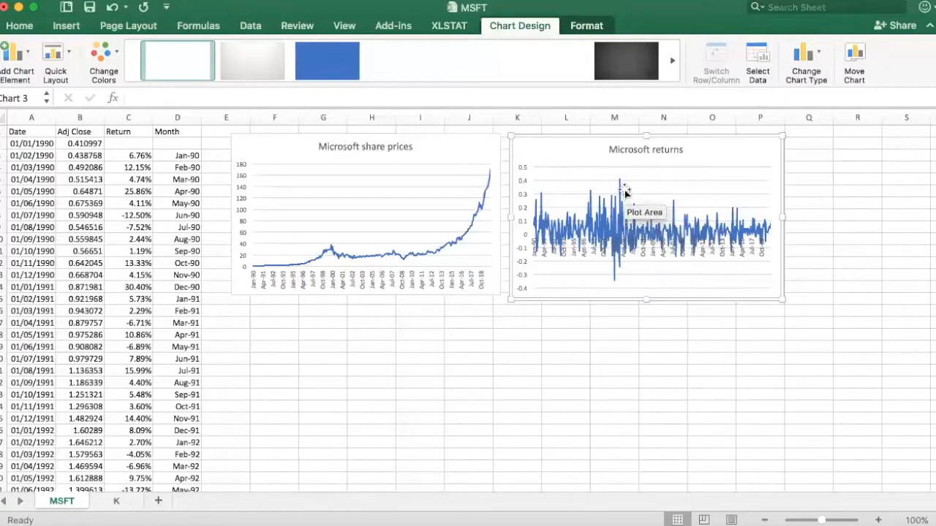
pyautogui.moveTo(622, 188)
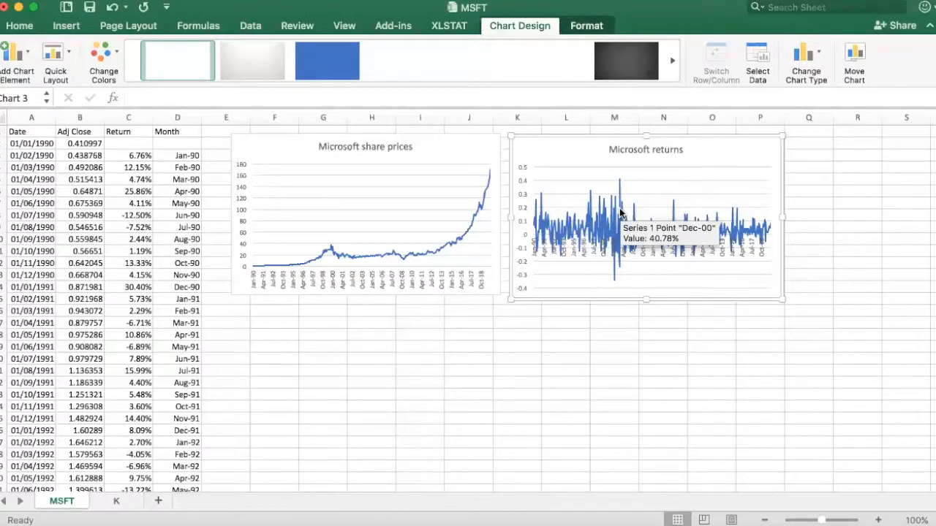
pyautogui.moveTo(599, 219)
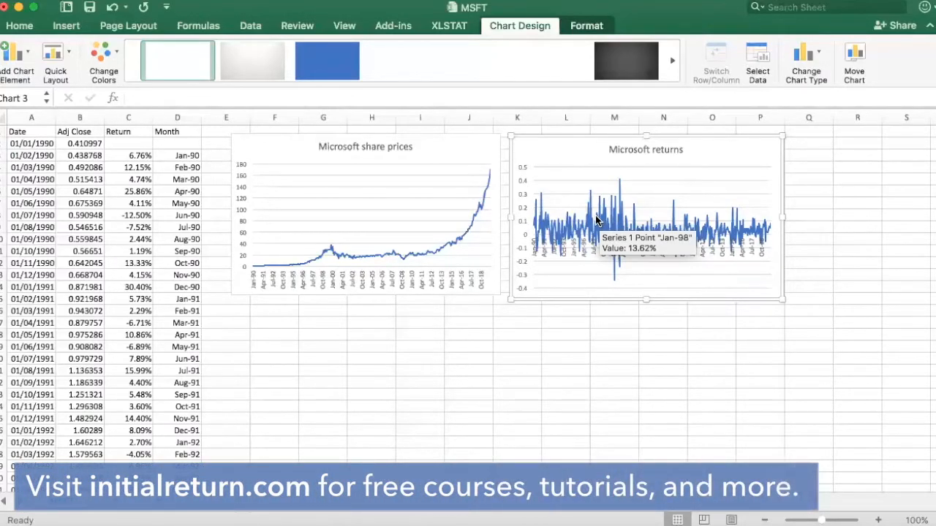
pyautogui.moveTo(620, 184)
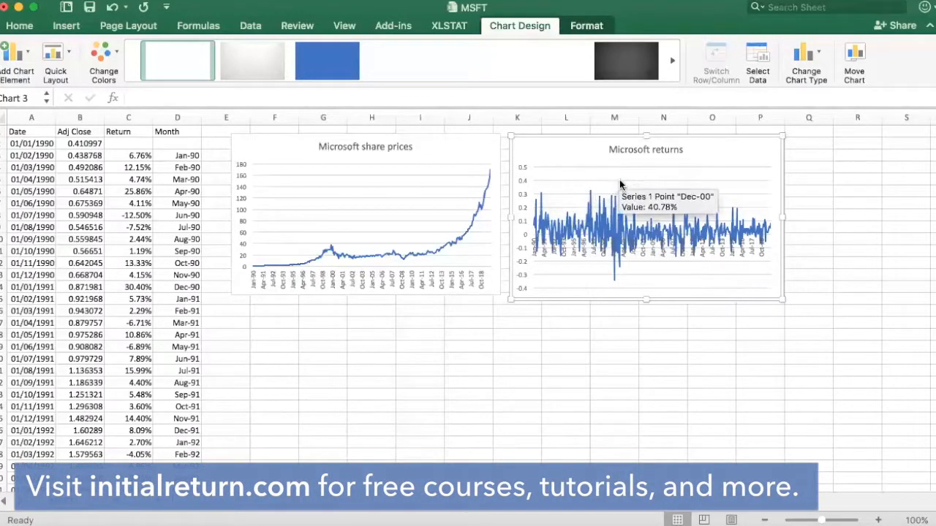
pyautogui.moveTo(614, 284)
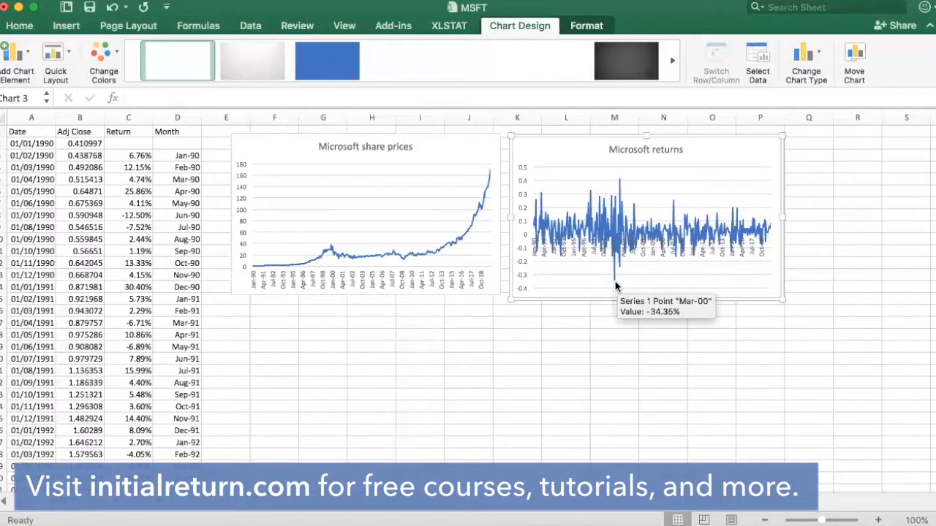
pyautogui.moveTo(608, 281)
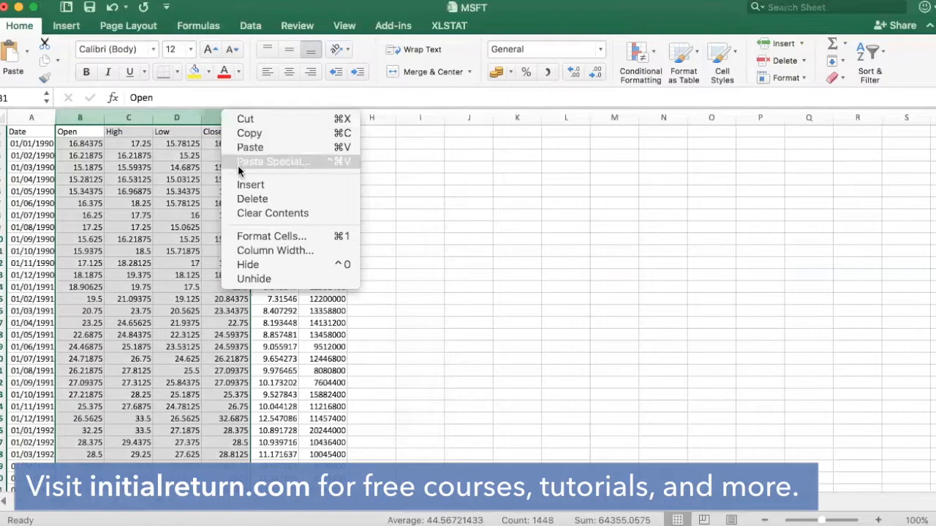
# - Delete the Open–Close and Volume columns on sheet K and type the 'Return' header
pyautogui.click(251, 198)
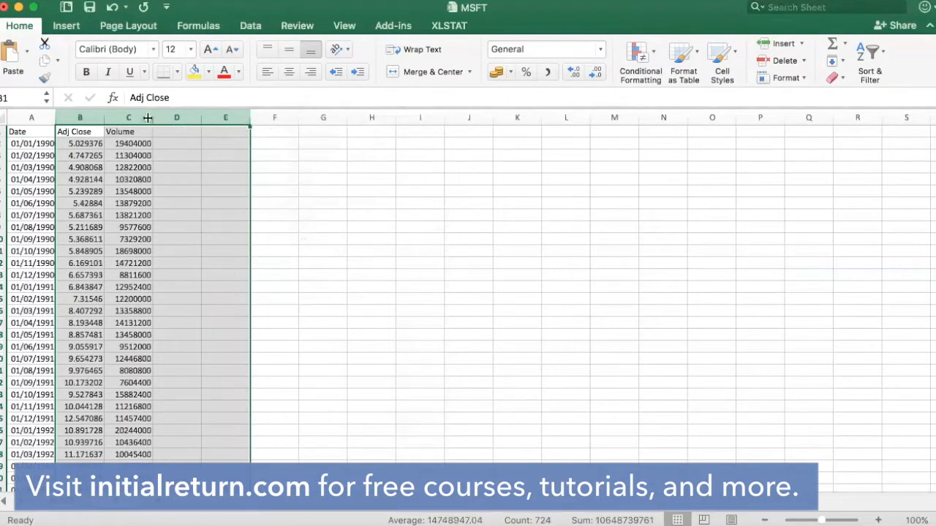
pyautogui.rightClick(129, 117)
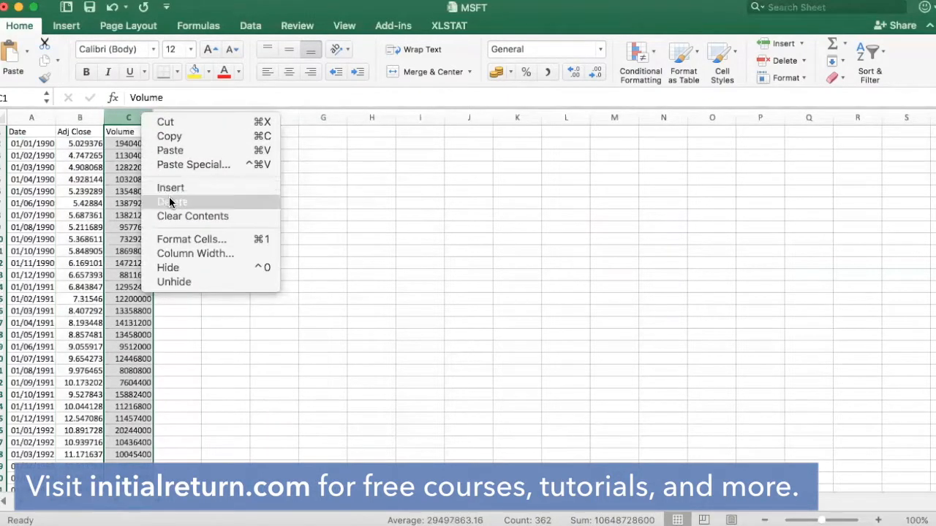
pyautogui.click(172, 202)
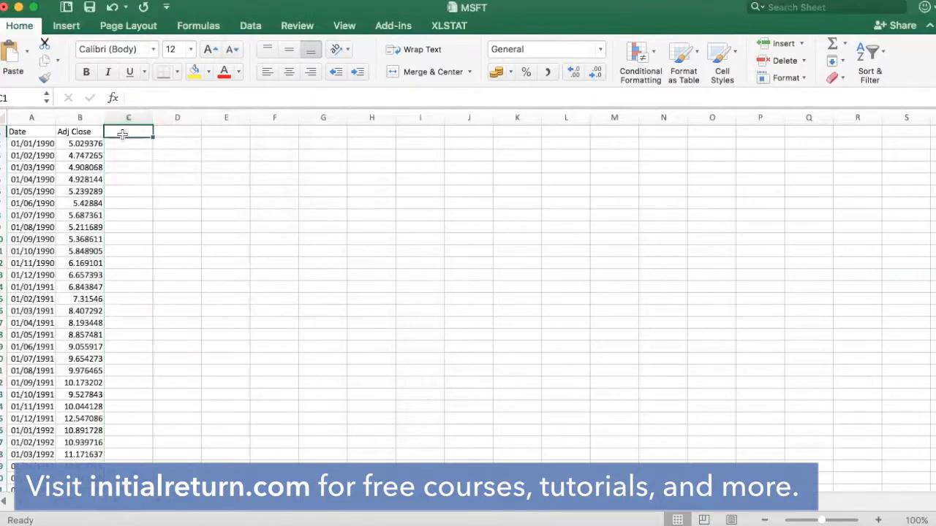
pyautogui.write('Return')
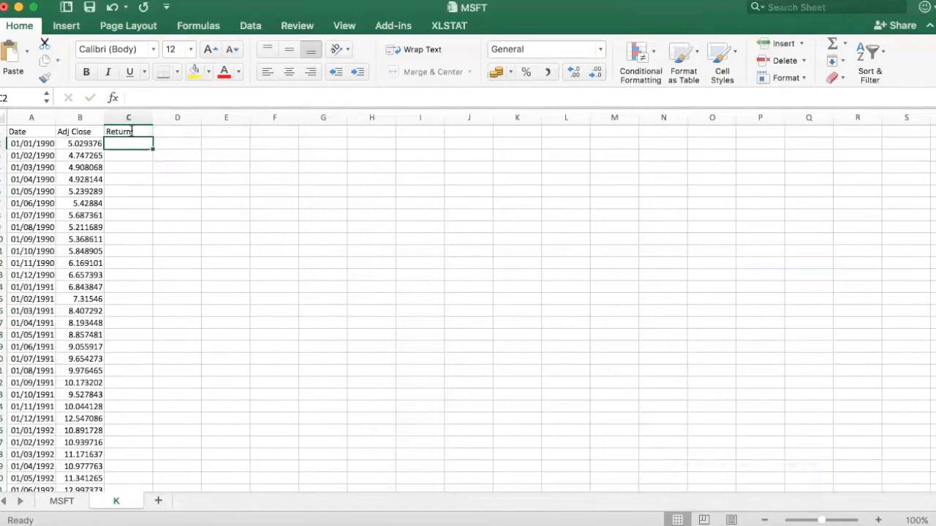
# - Fill column C with =B3/B2-1 monthly returns formatted as percentages
pyautogui.write('s')
pyautogui.click(129, 155)
pyautogui.write('=')
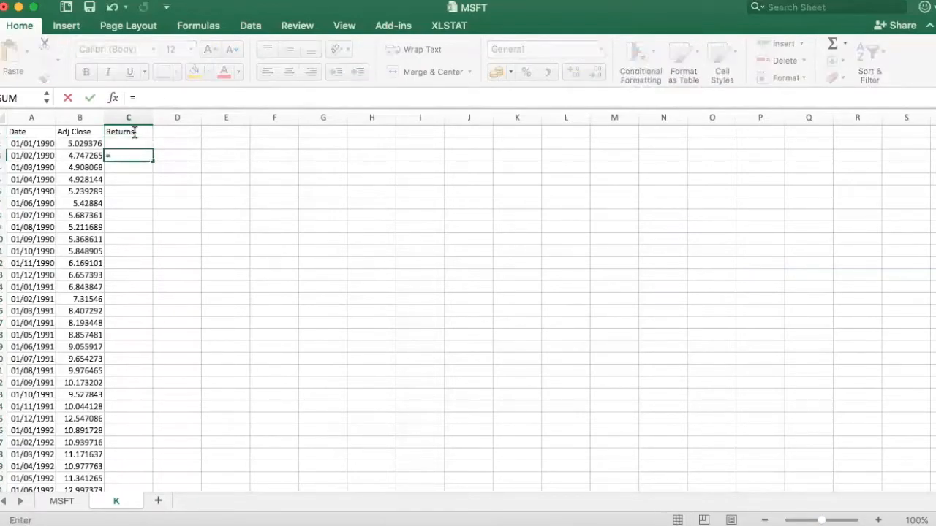
pyautogui.click(80, 155)
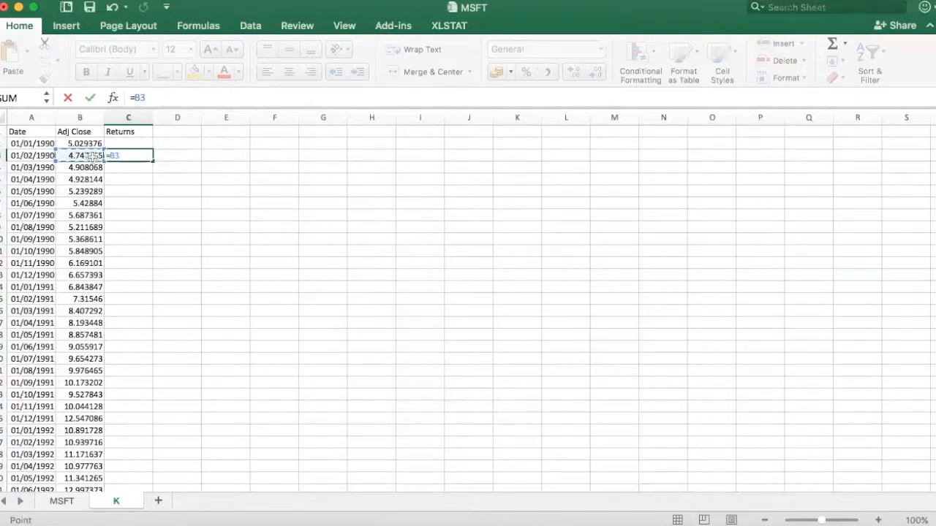
pyautogui.click(80, 143)
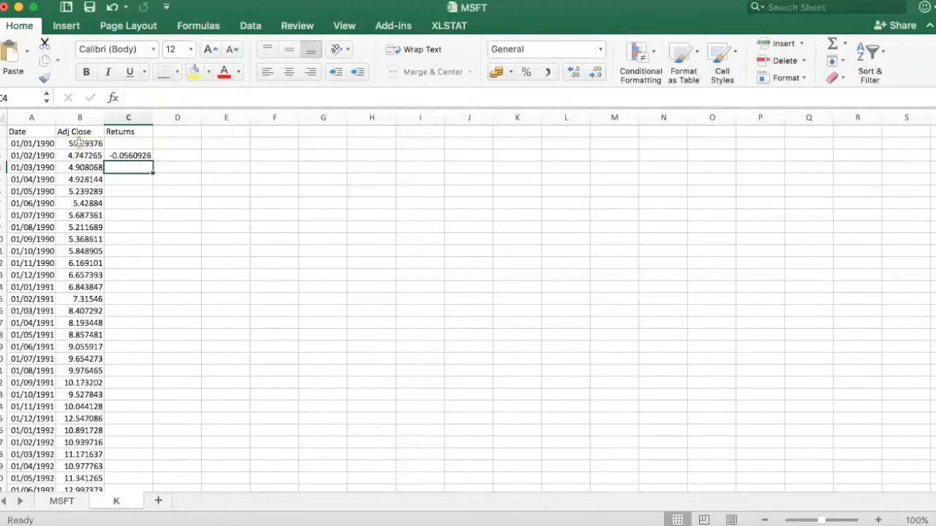
pyautogui.rightClick(128, 117)
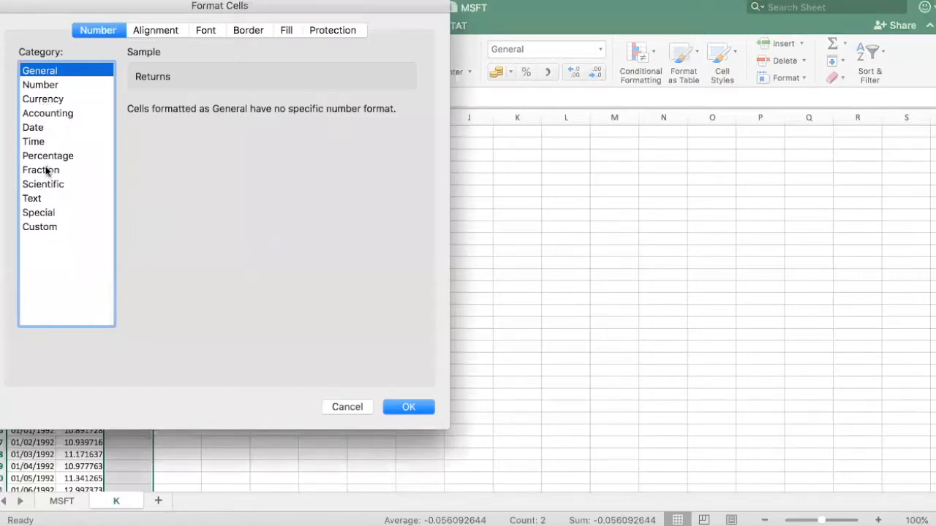
pyautogui.click(408, 406)
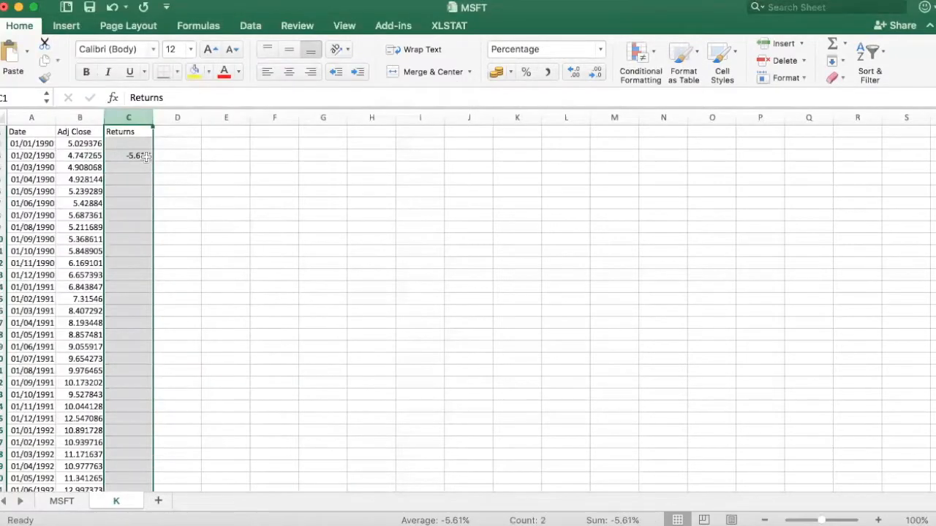
pyautogui.click(129, 155)
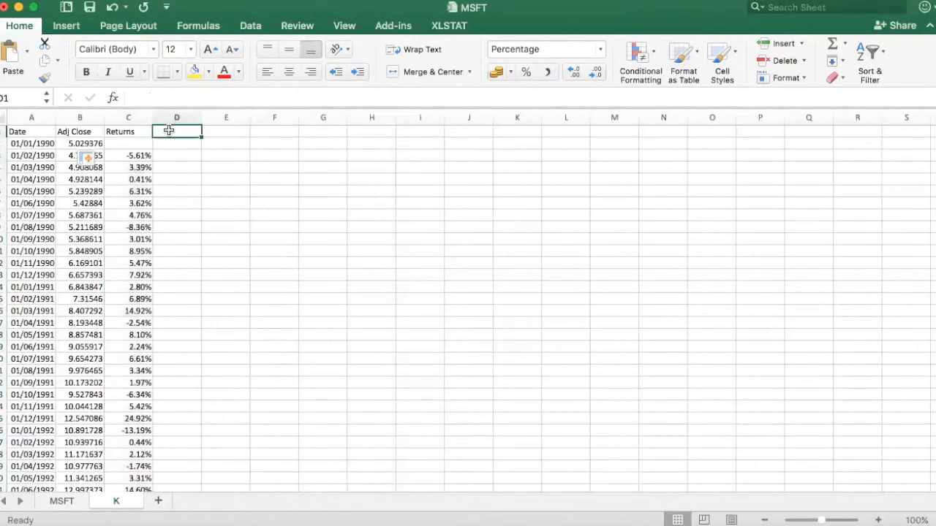
# - Add a Month header in D1 with months filled from Jan-90 onward
pyautogui.write('Month')
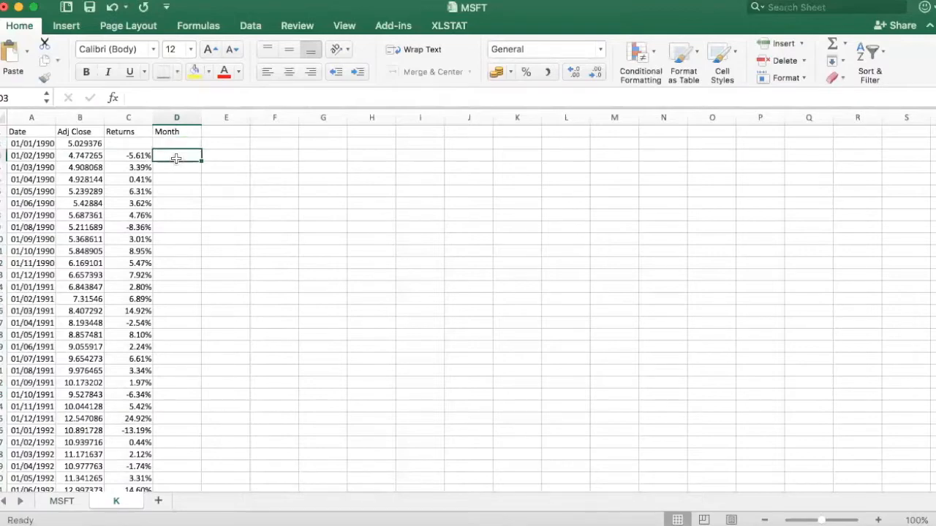
pyautogui.write('Jan')
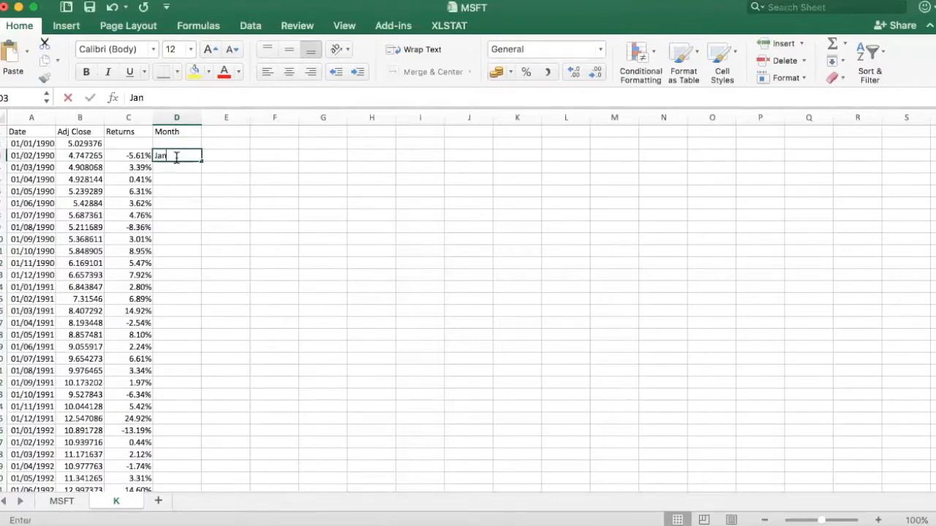
pyautogui.write('-90')
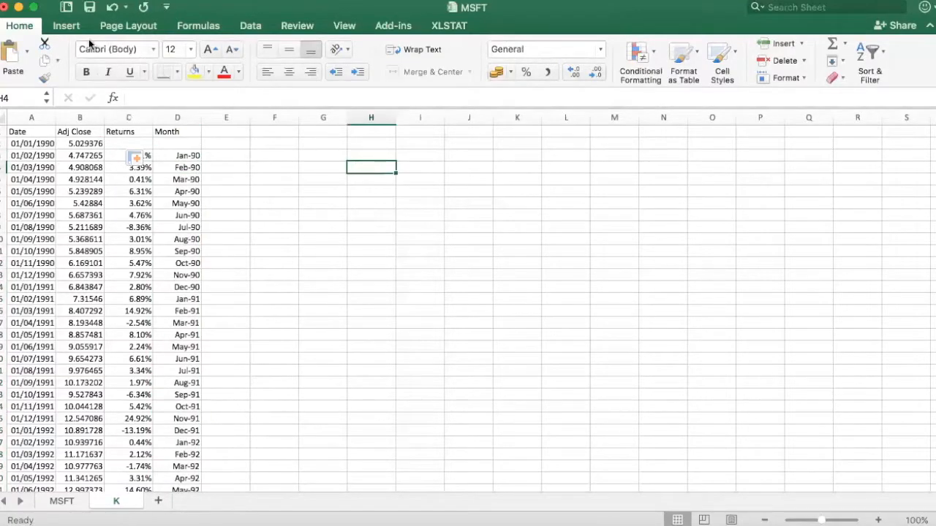
# - Insert a line chart of K!$B$3:$B$362 with K!$D$3:$D$362 as axis labels
pyautogui.click(65, 25)
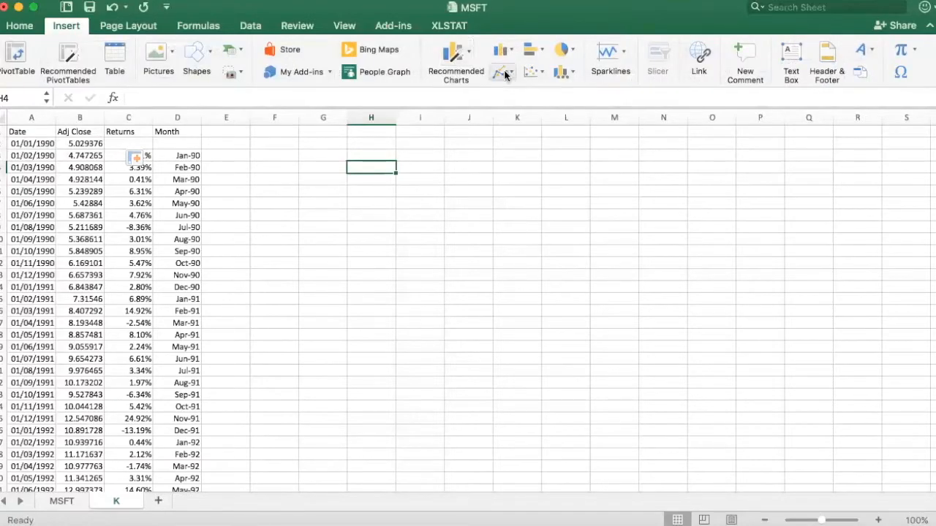
pyautogui.click(502, 72)
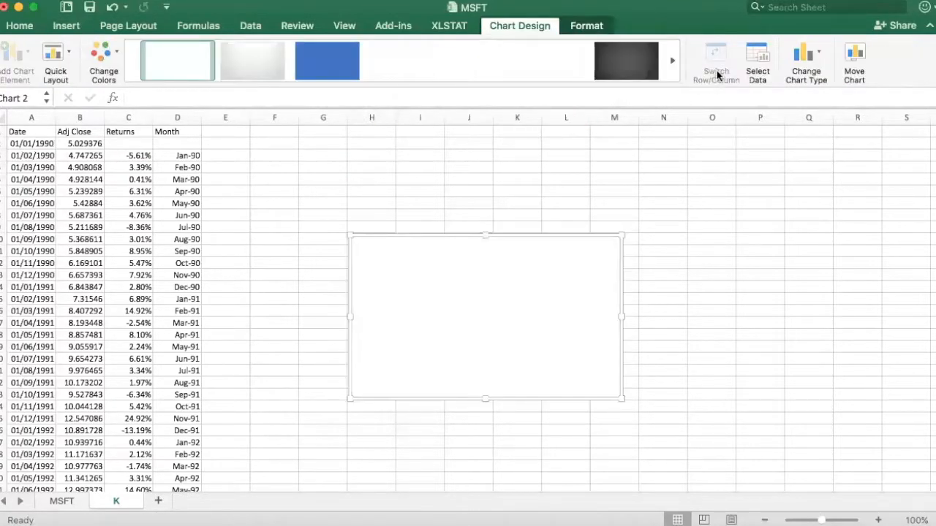
pyautogui.click(756, 62)
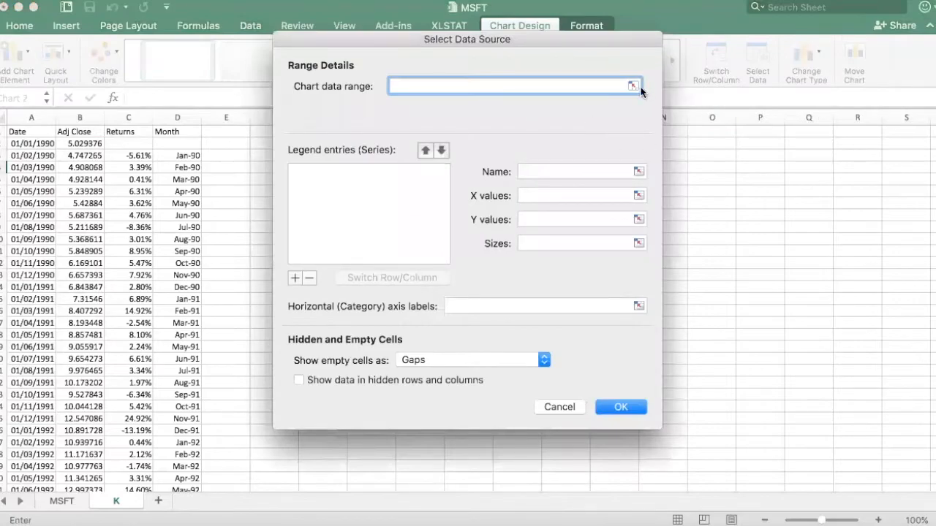
pyautogui.click(631, 86)
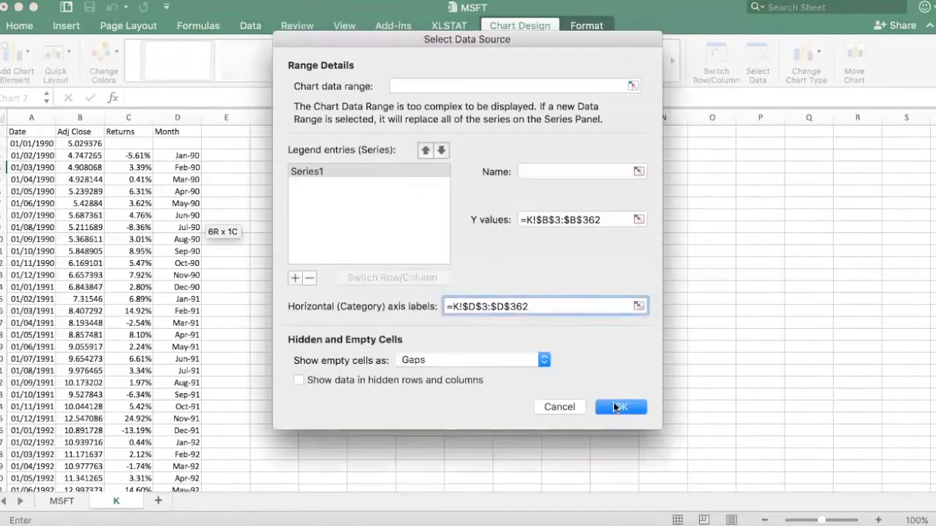
pyautogui.click(620, 406)
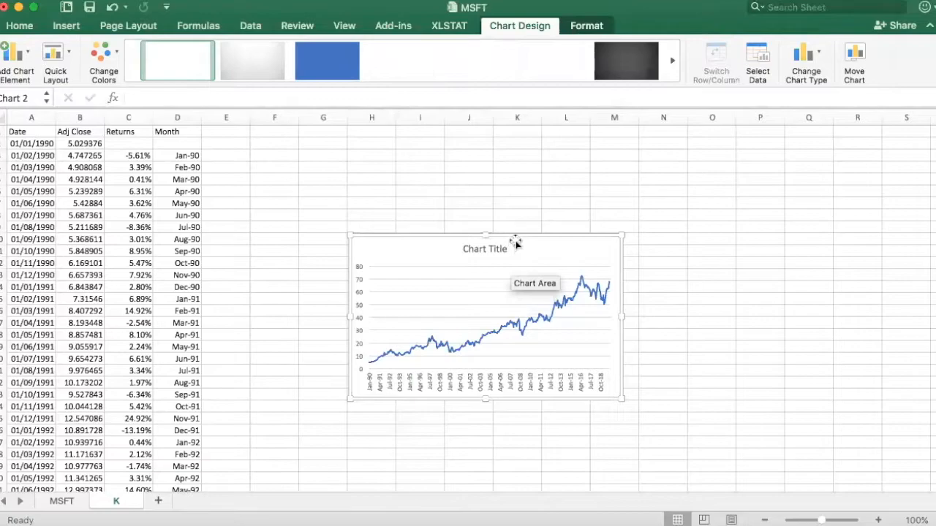
# - Move the price chart beside the data and title it 'Kellogg share prices'
pyautogui.moveTo(486, 314); pyautogui.dragTo(371, 241)
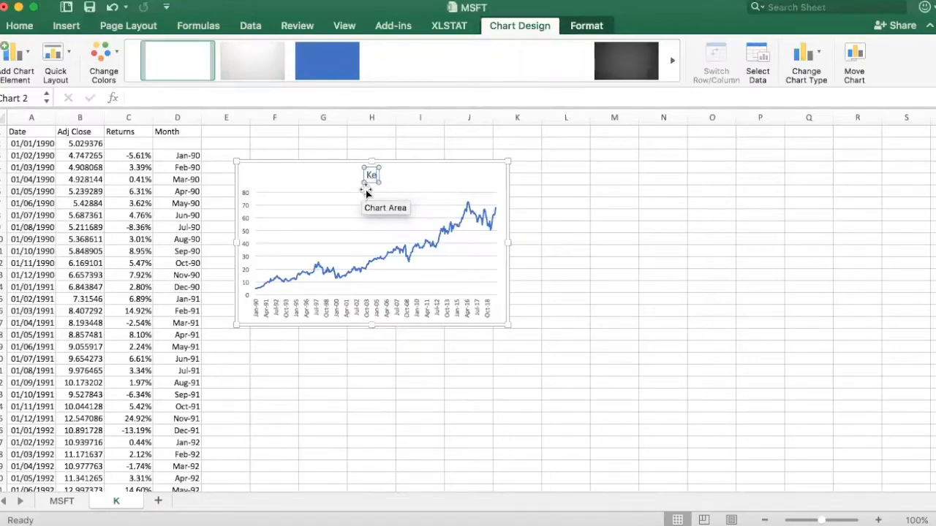
pyautogui.write('Kellogg share prices')
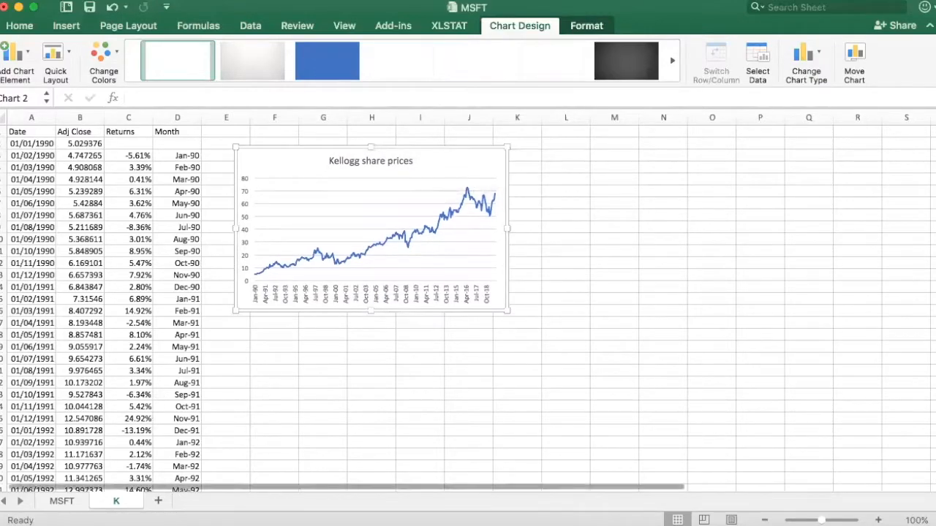
pyautogui.click(60, 500)
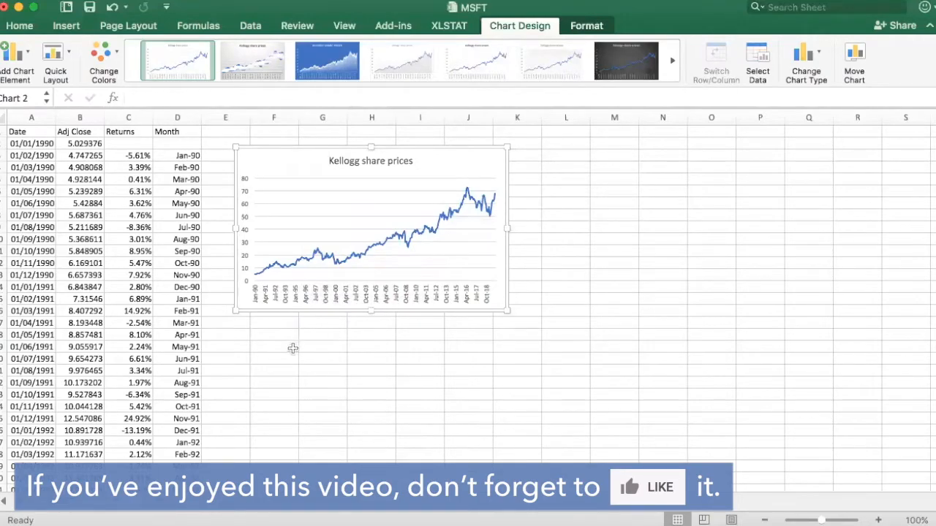
# - Insert a line chart of Returns K!$C$3:$C$362 with K!$D$3:$D$362 month labels
pyautogui.click(273, 347)
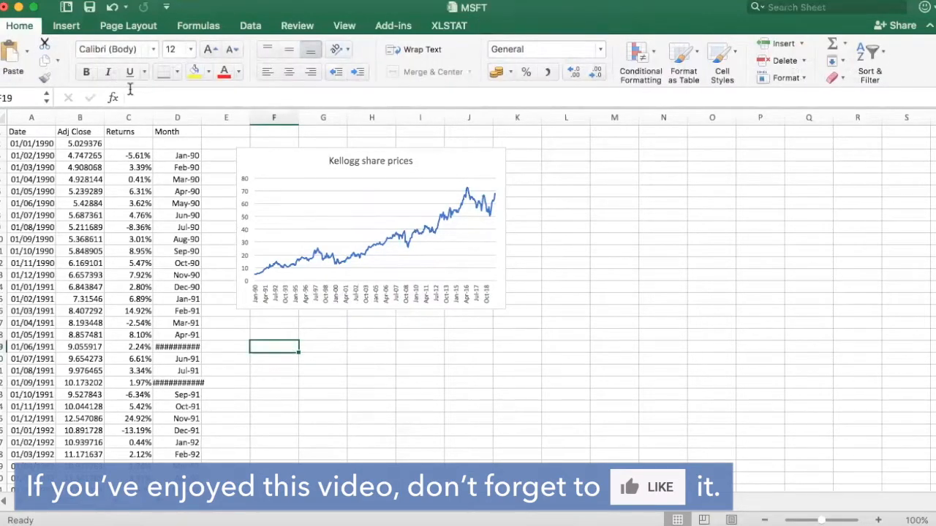
pyautogui.click(66, 25)
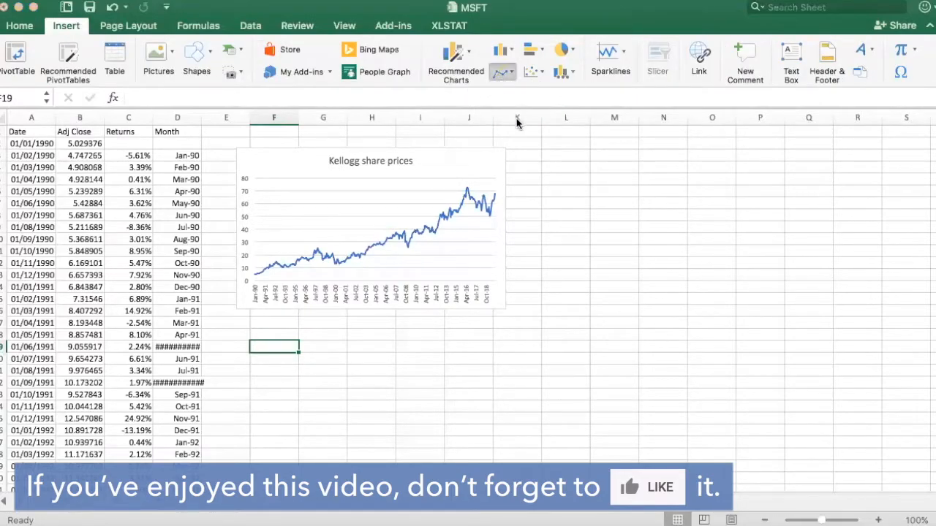
pyautogui.click(371, 204)
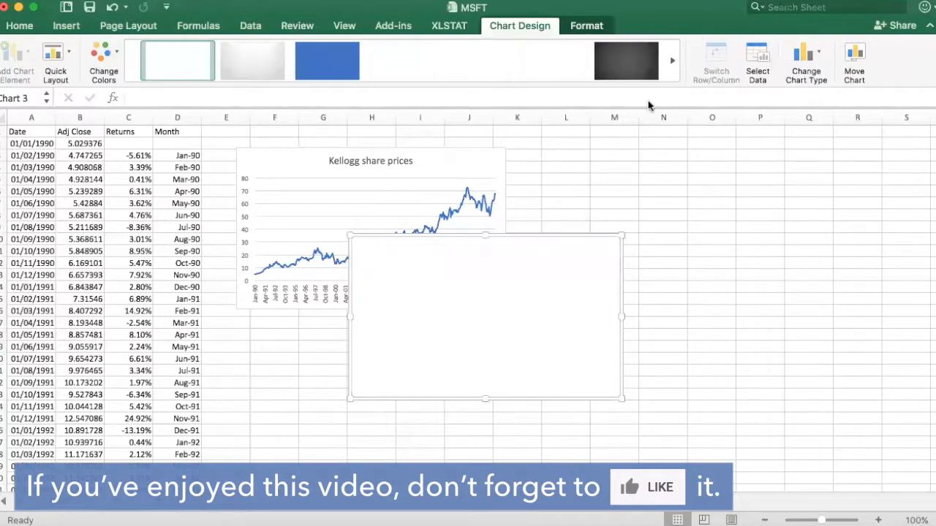
pyautogui.click(758, 62)
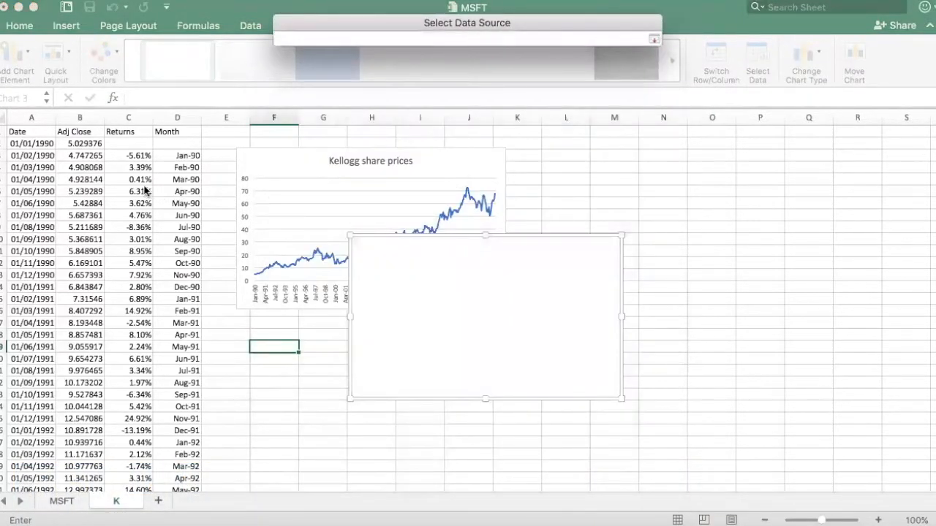
pyautogui.moveTo(129, 155); pyautogui.dragTo(129, 203)
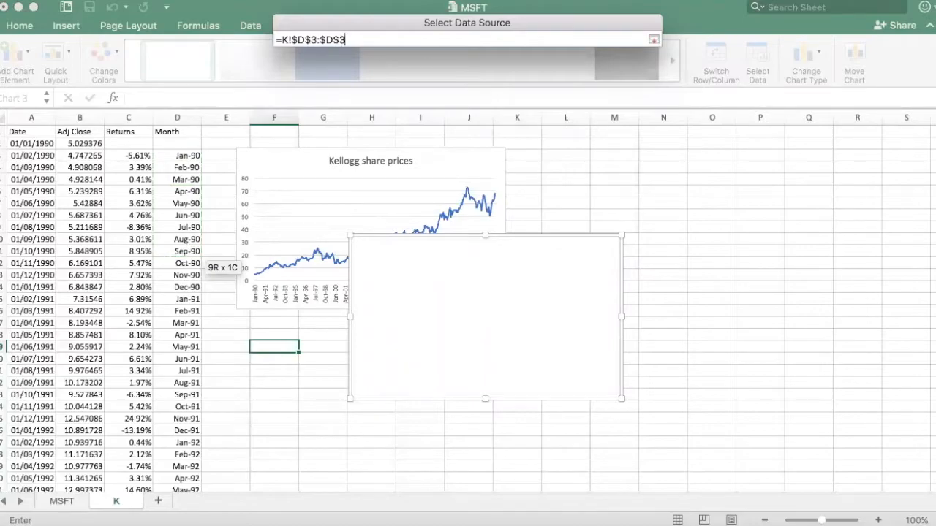
pyautogui.write('62')
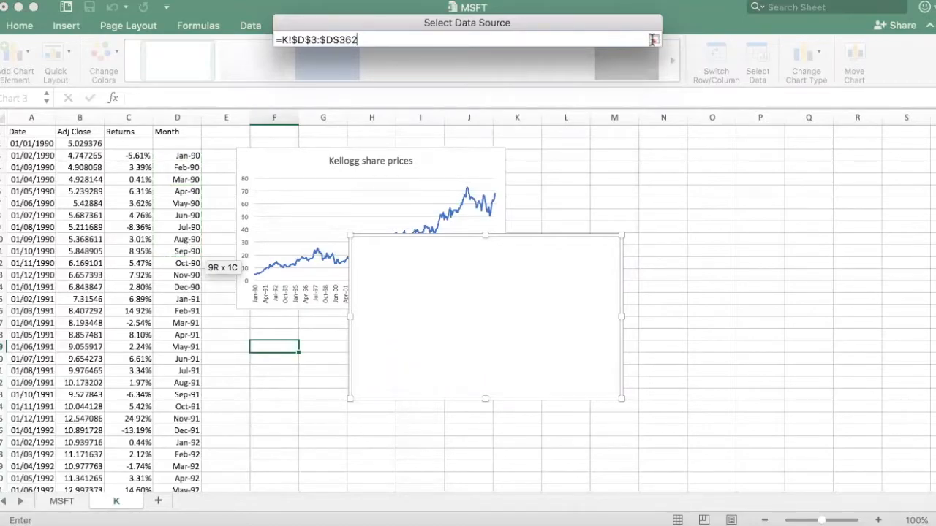
pyautogui.click(652, 39)
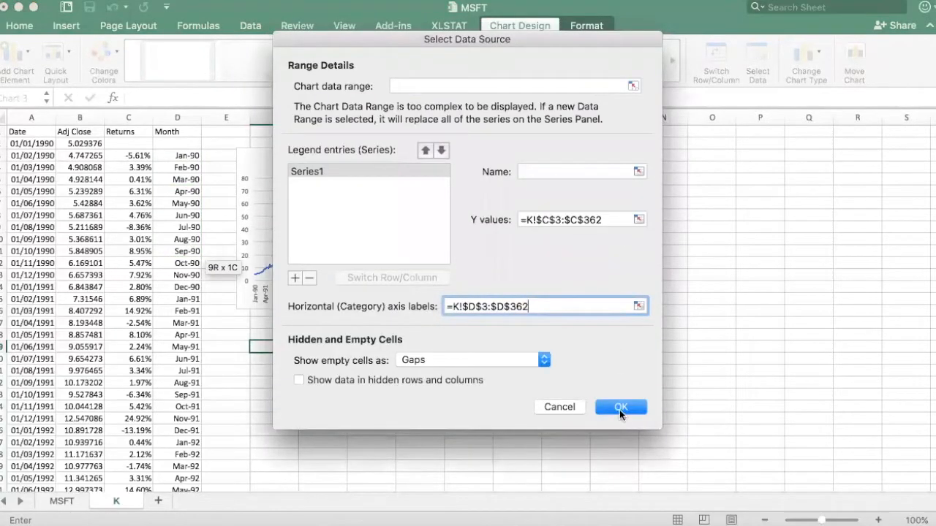
pyautogui.click(620, 407)
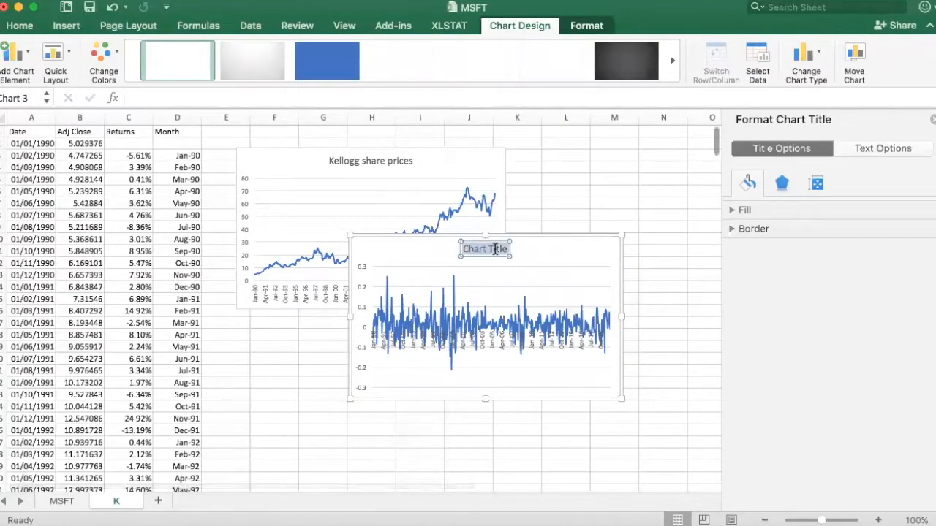
# - Title the returns chart 'Kellogg returns' beside the share prices chart
pyautogui.write('Kellogg')
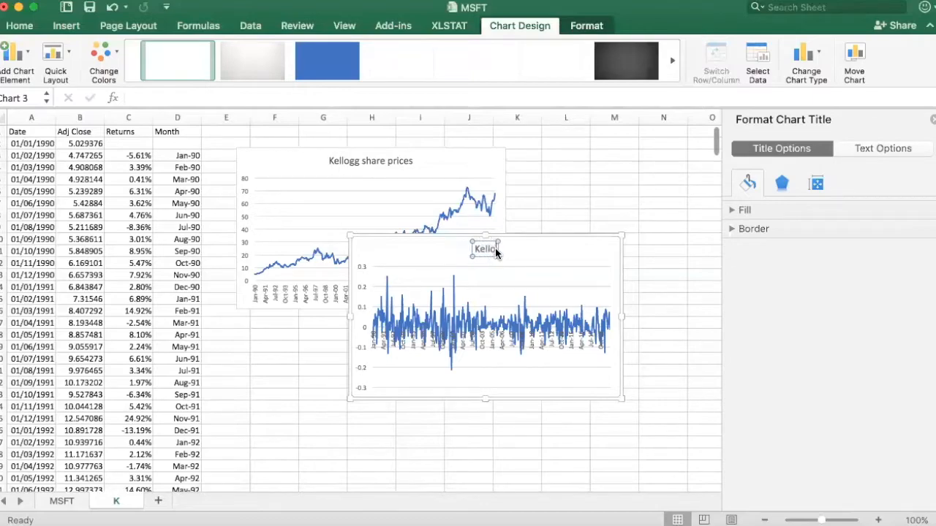
pyautogui.write('Kellogg returns')
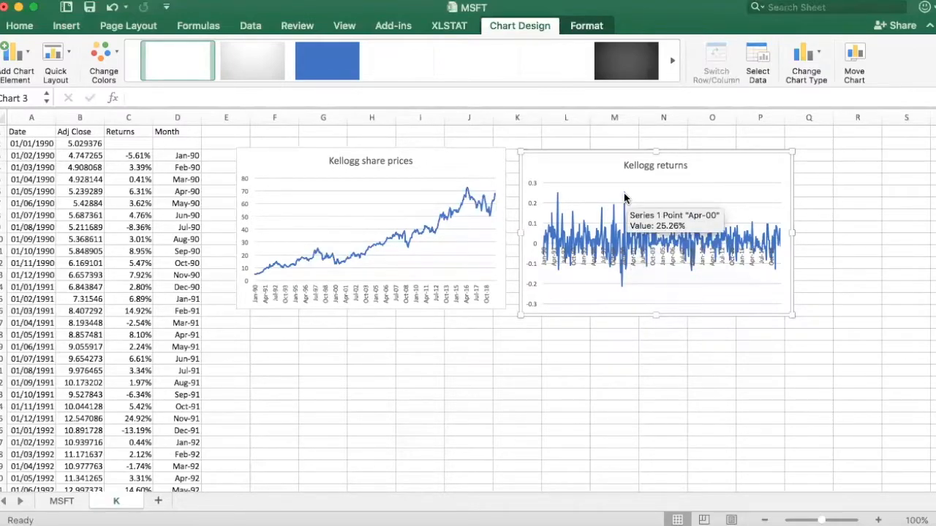
pyautogui.moveTo(687, 263)
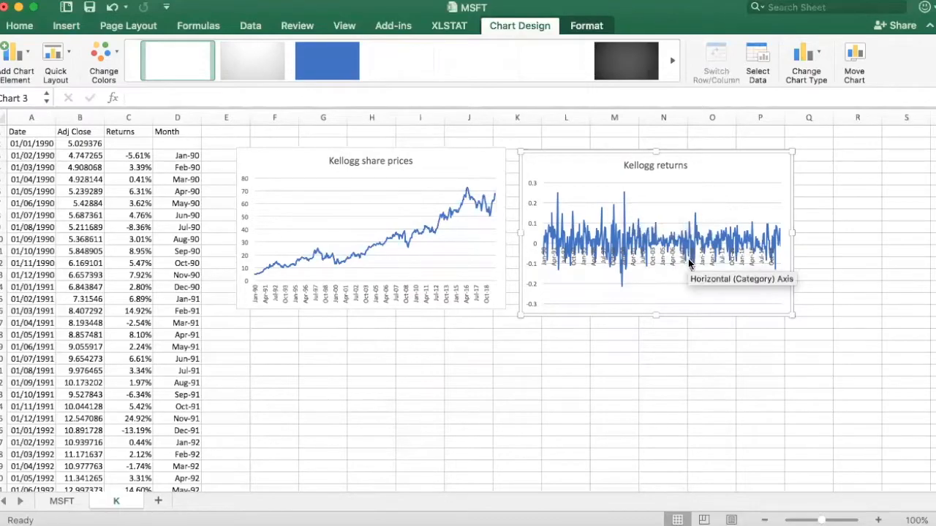
pyautogui.moveTo(688, 272)
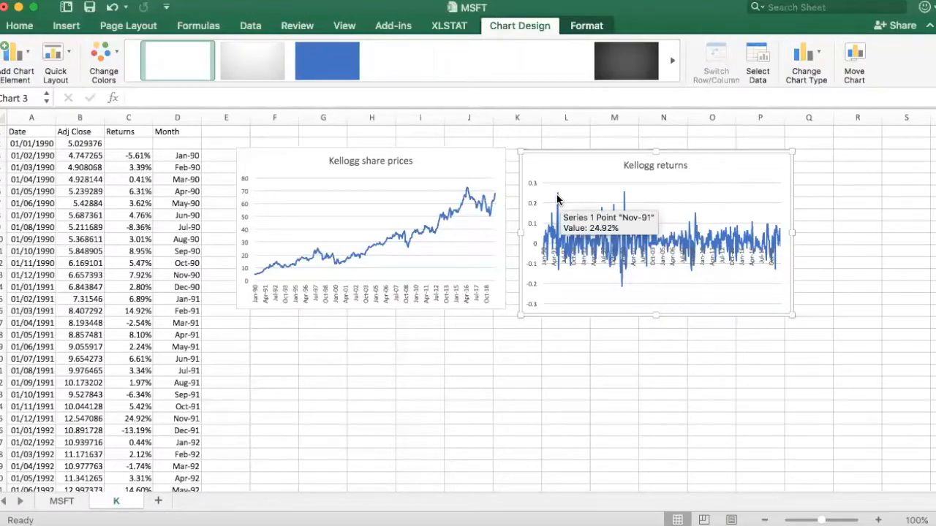
pyautogui.moveTo(558, 216)
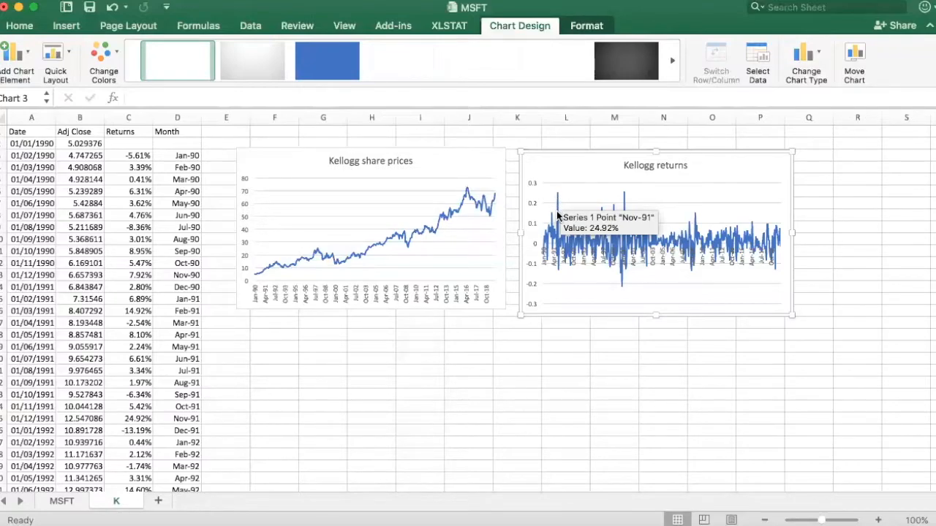
pyautogui.moveTo(636, 207)
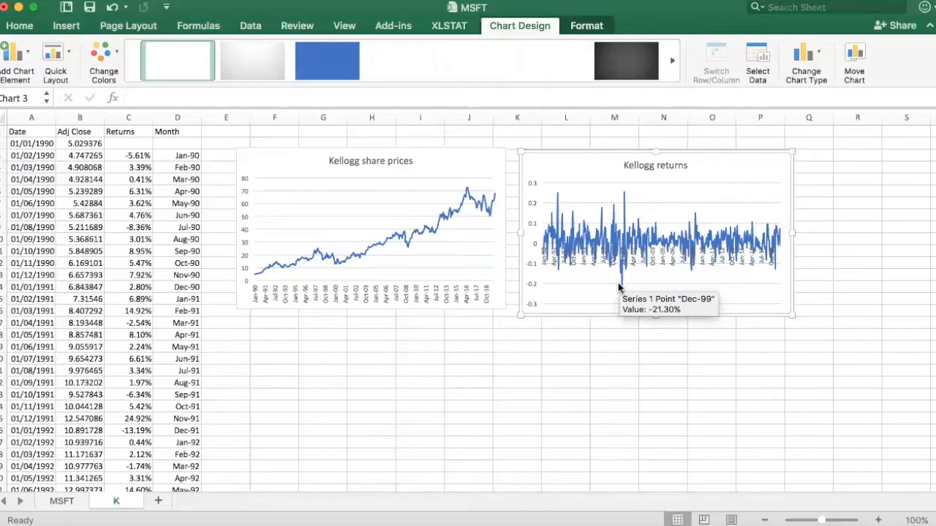
pyautogui.moveTo(624, 198)
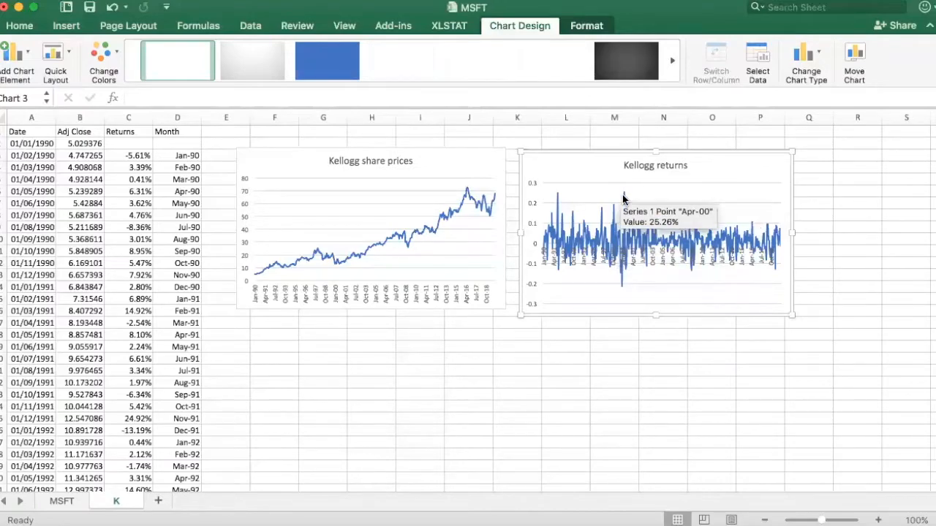
pyautogui.moveTo(554, 199)
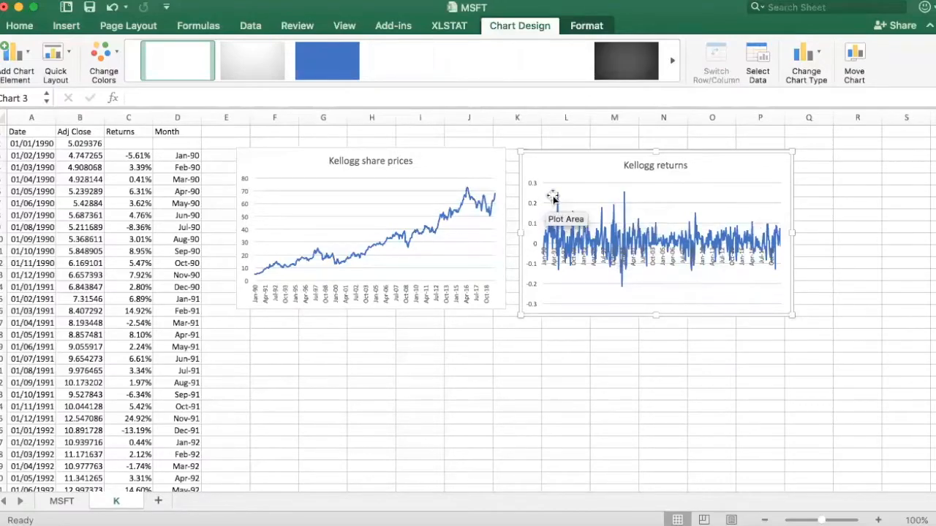
pyautogui.moveTo(603, 265)
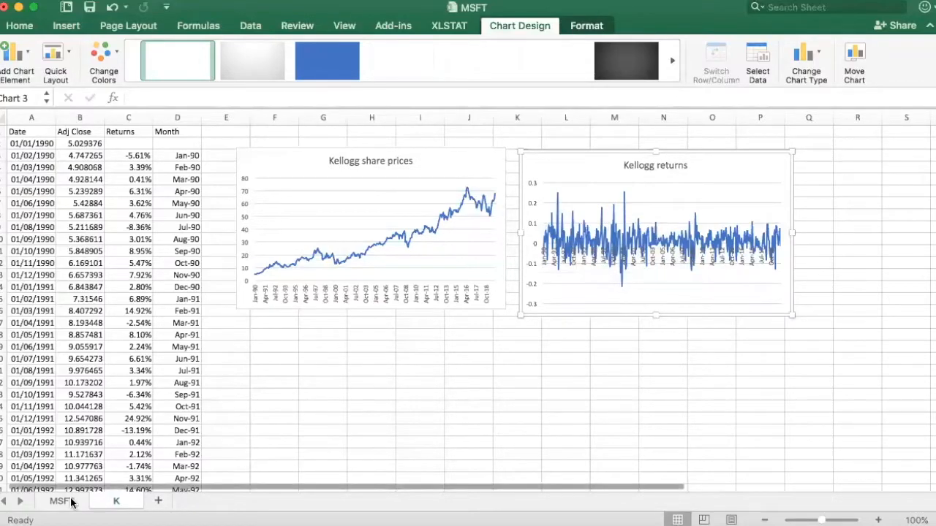
# - Switch to the MSFT sheet showing the Microsoft share prices and returns charts
pyautogui.click(61, 501)
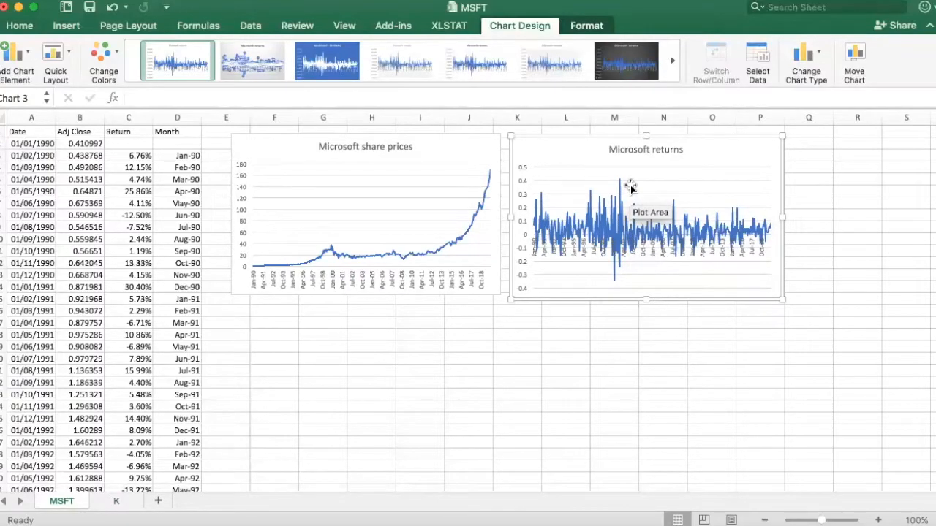
pyautogui.moveTo(623, 183)
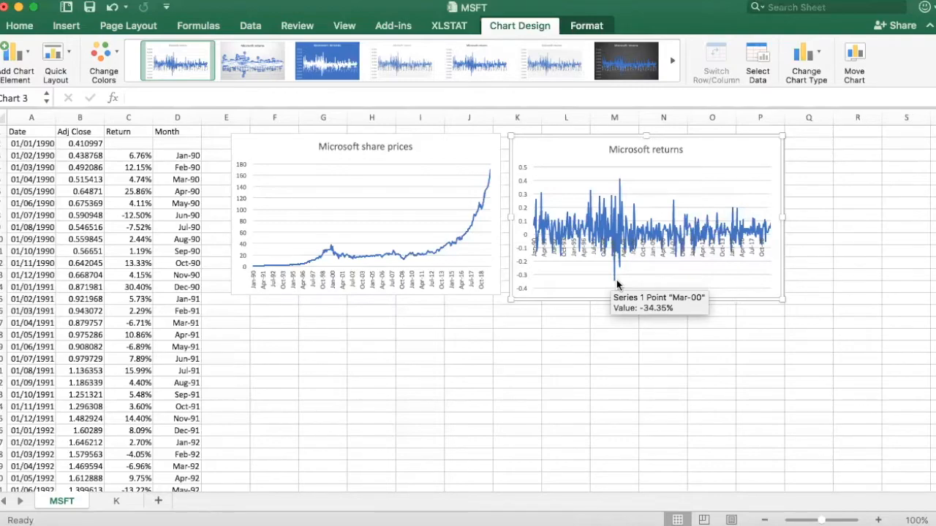
pyautogui.moveTo(276, 333)
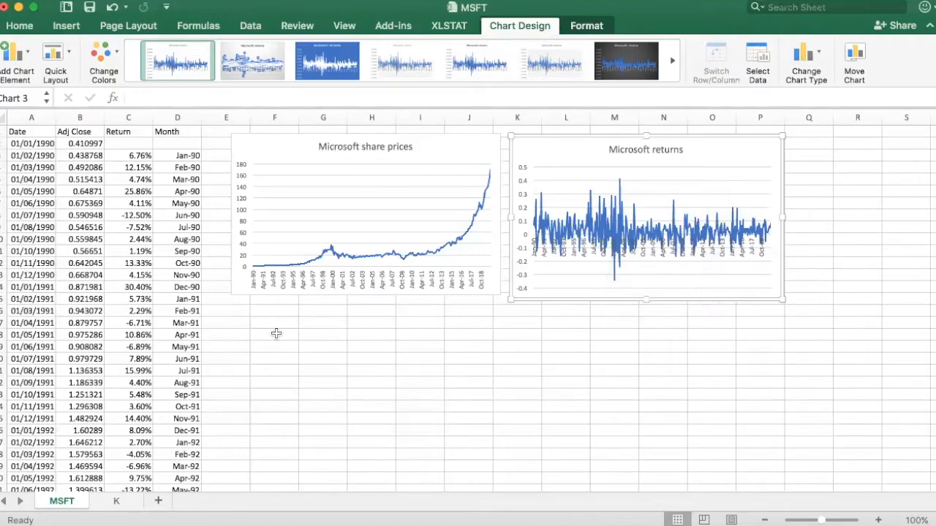